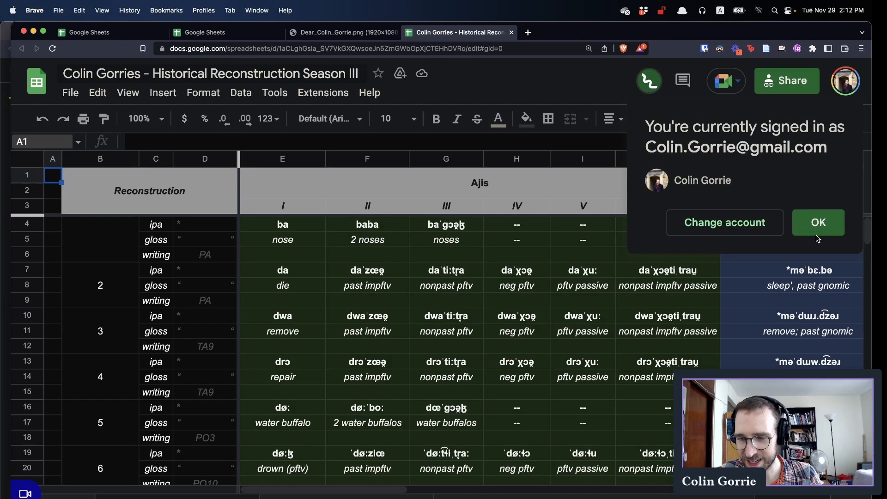
- Dismiss the signed-in notice, then select the Ajis form da (E7) and the Reconstruction header
{"action": "left_click", "coordinate": [816, 222]}
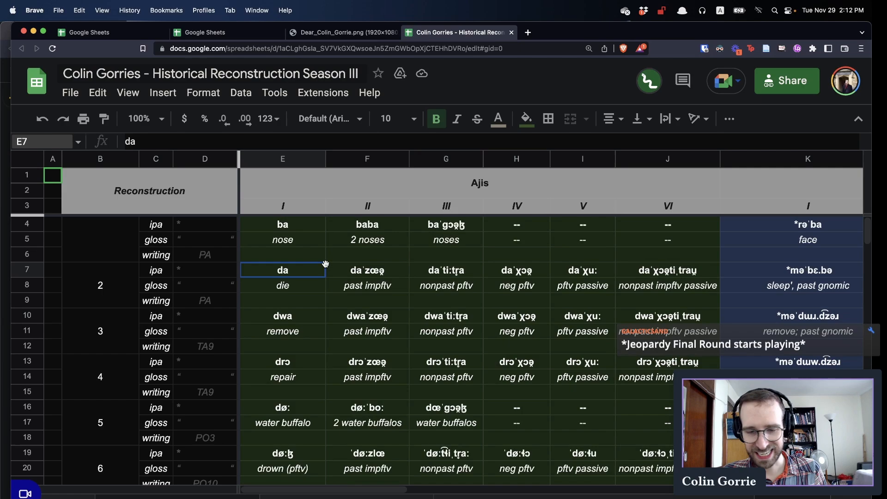
{"action": "left_click", "coordinate": [149, 190]}
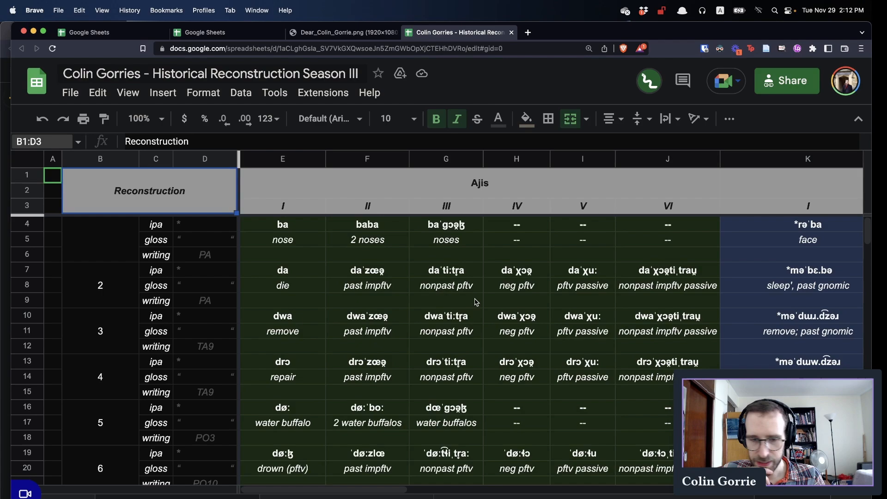
{"action": "left_click", "coordinate": [282, 240]}
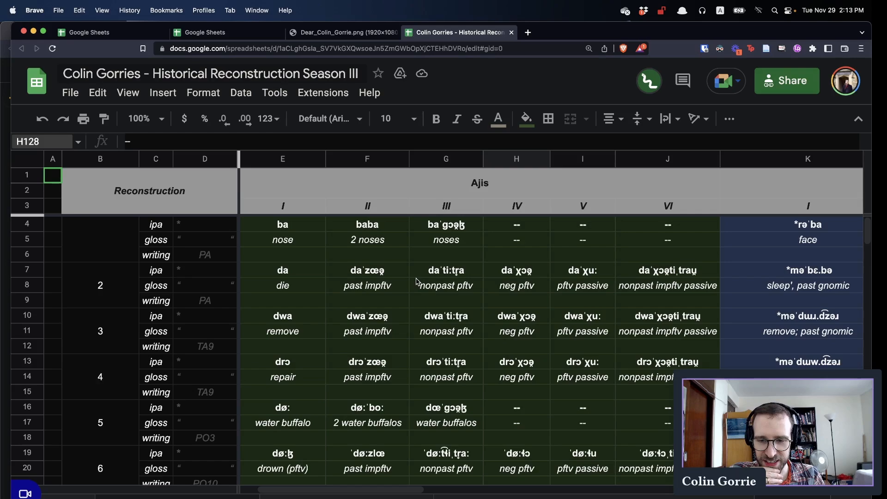
- Browse the column B entry numbers from entry 3 down to entries 38–40 (knife)
{"action": "left_click", "coordinate": [516, 239]}
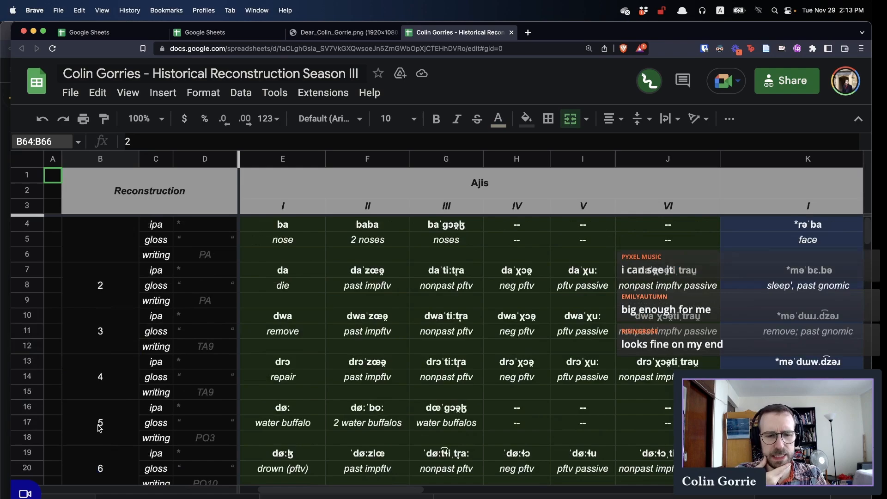
{"action": "left_click", "coordinate": [100, 331]}
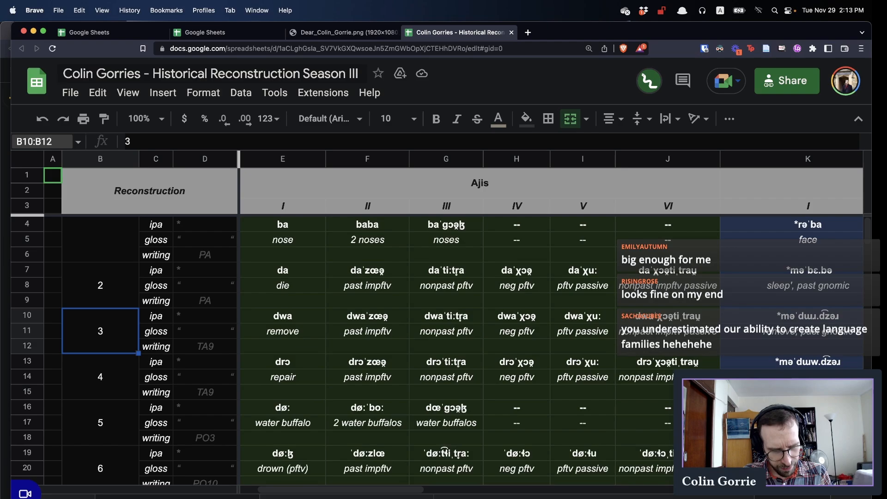
{"action": "scroll", "scroll_direction": "down", "scroll_amount": 3}
{"action": "type", "text": "40"}
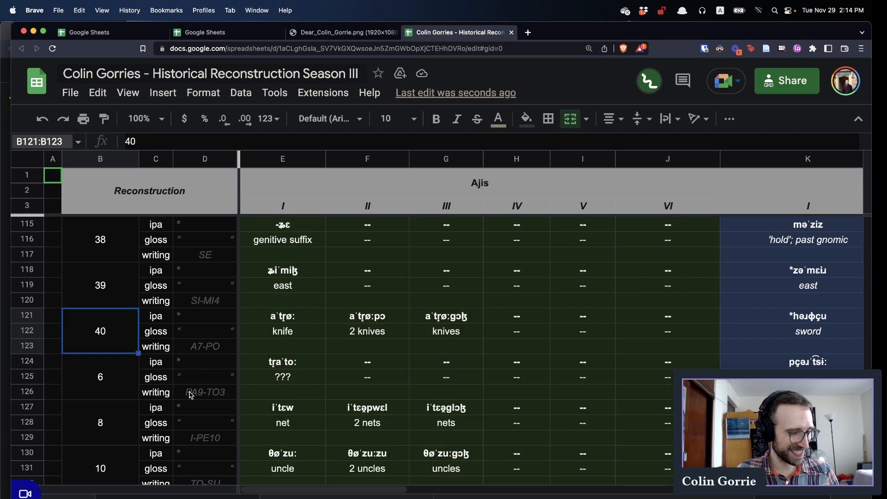
- Select the SE-RI-KI and Lësarrëzi headers and scroll down to entry 15's flute *bɛɹˈhoː
{"action": "left_click", "coordinate": [367, 239]}
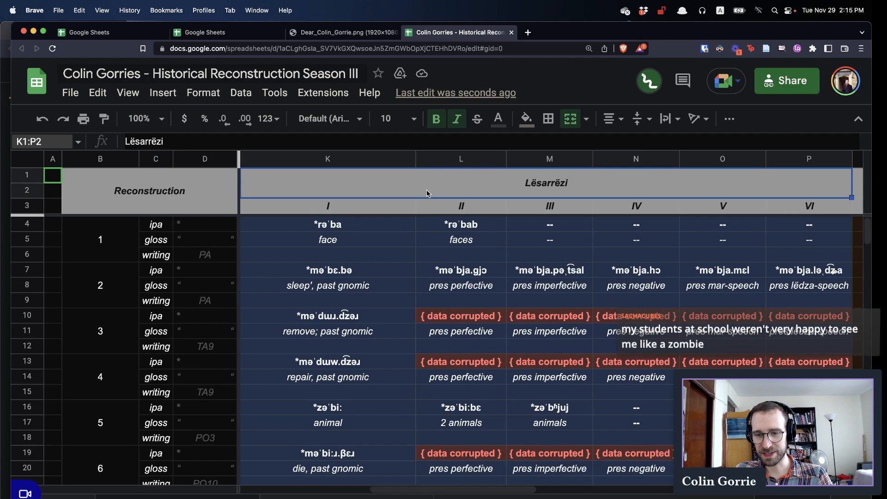
{"action": "left_click", "coordinate": [808, 239]}
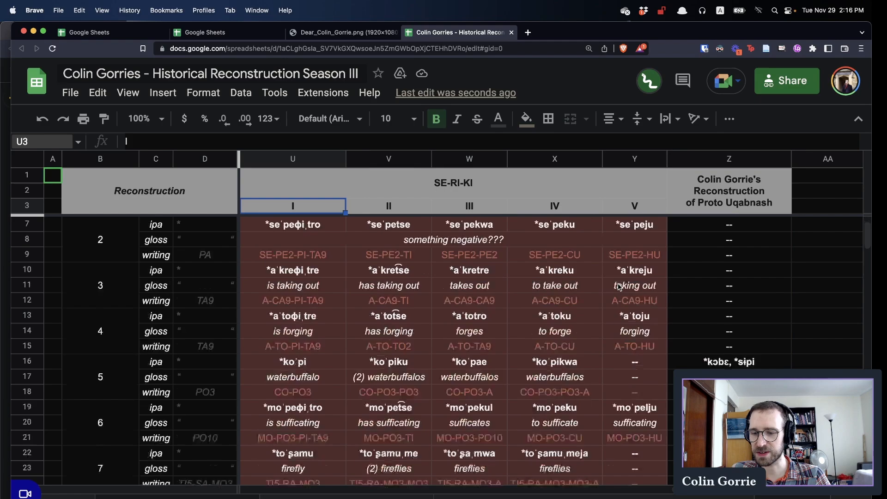
{"action": "scroll", "scroll_direction": "down", "scroll_amount": 3}
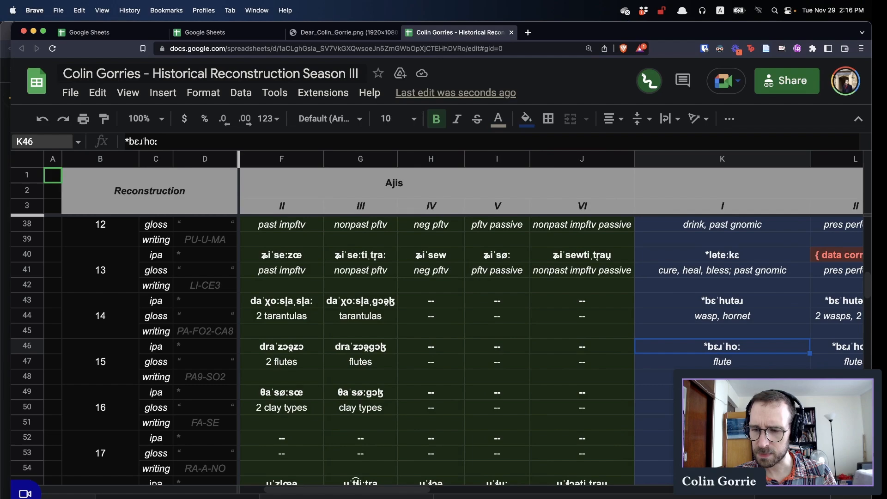
- Locate and copy entry 21's Ajis farmer form kuˈkwo: from E64
{"action": "scroll", "scroll_direction": "right", "scroll_amount": 3}
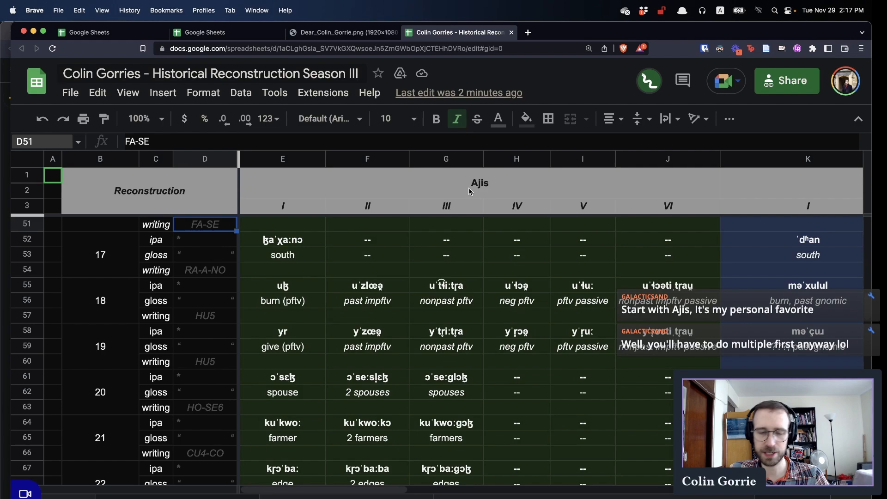
{"action": "left_click", "coordinate": [283, 422]}
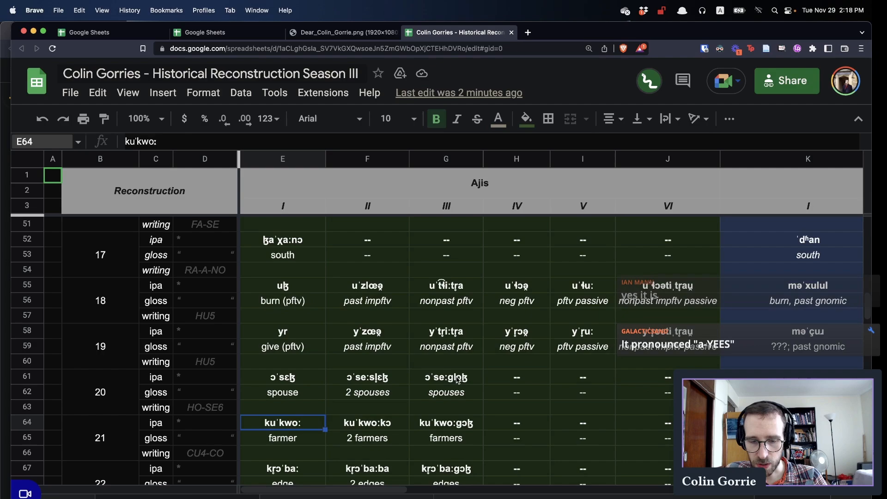
{"action": "left_click", "coordinate": [807, 423]}
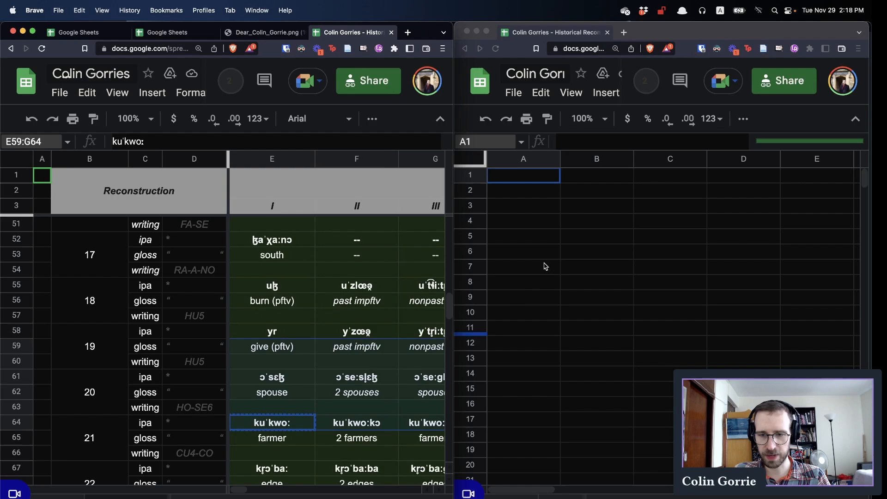
- Enter the Ajis farmer form kuˈkwo: into the new comparison sheet
{"action": "type", "text": "kuˈkwo:"}
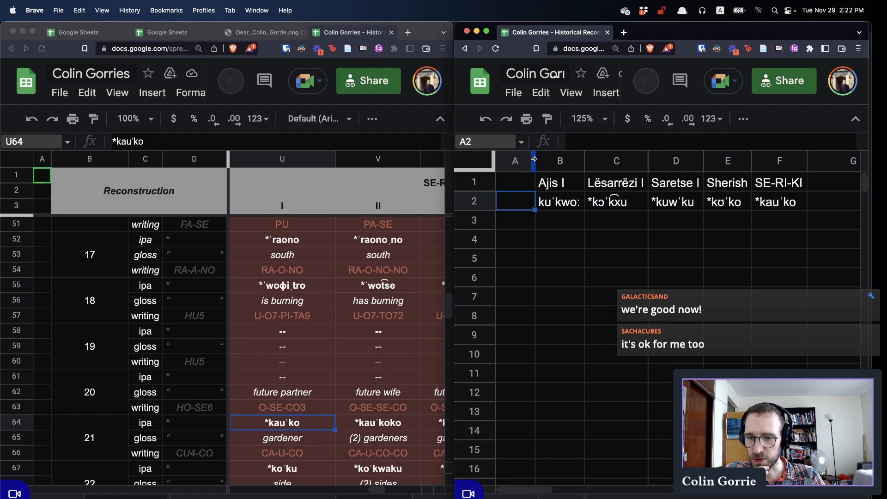
- Enter the row 3 glosses farmer, farmer, bee, bee and gardener, then select the empty cell left of them
{"action": "type", "text": "gardener"}
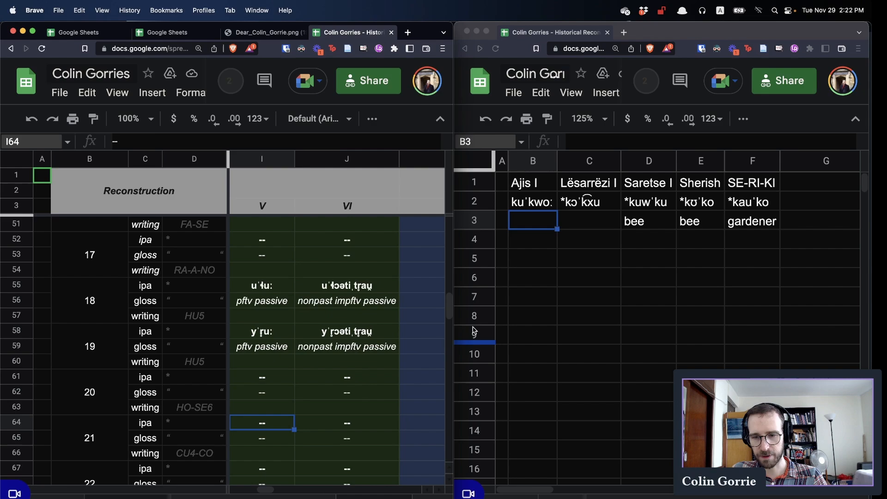
{"action": "type", "text": "farmer"}
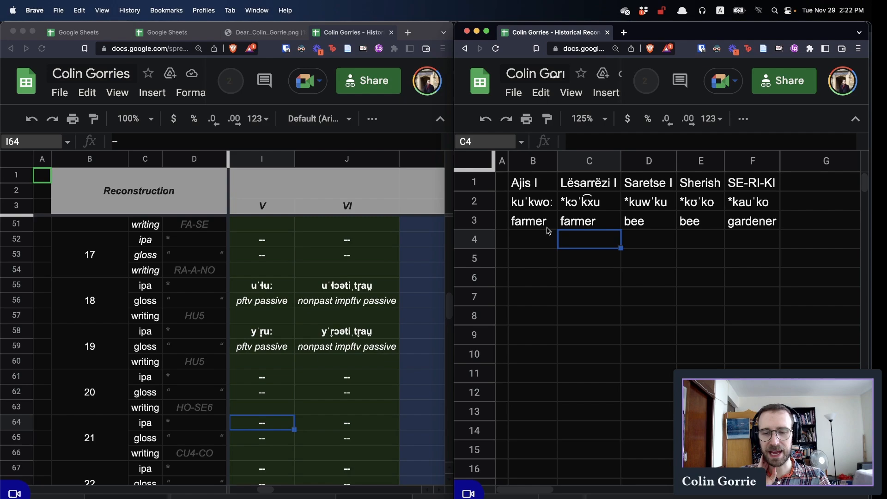
{"action": "left_click", "coordinate": [531, 221]}
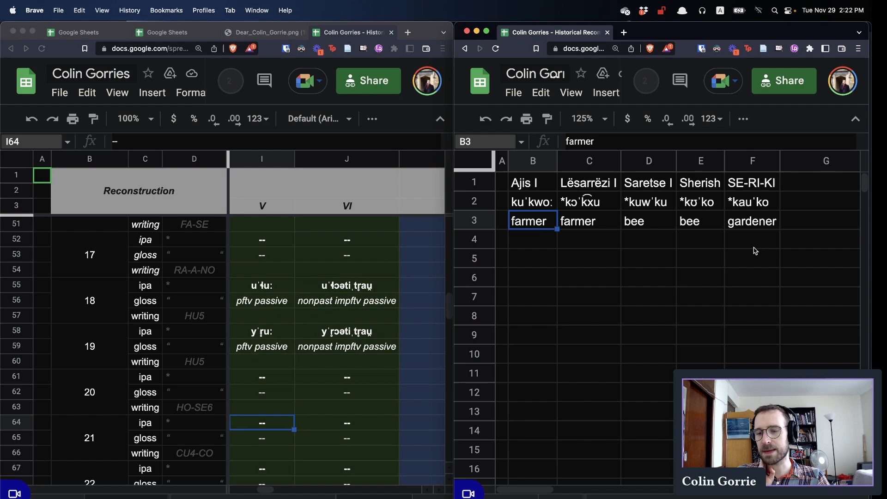
{"action": "left_click", "coordinate": [752, 221]}
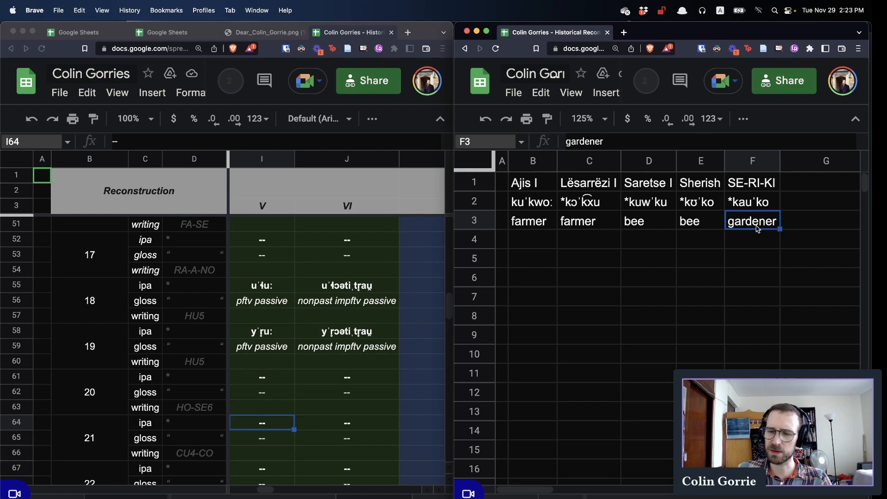
{"action": "left_click", "coordinate": [501, 220]}
{"action": "type", "text": "'gardener"}
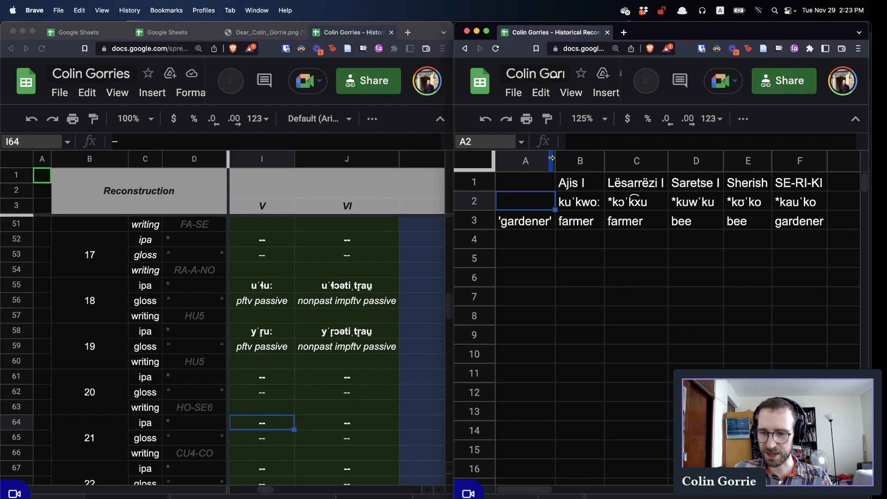
- Enter 'k' as the reconstructed sound beneath the language forms
{"action": "type", "text": "k"}
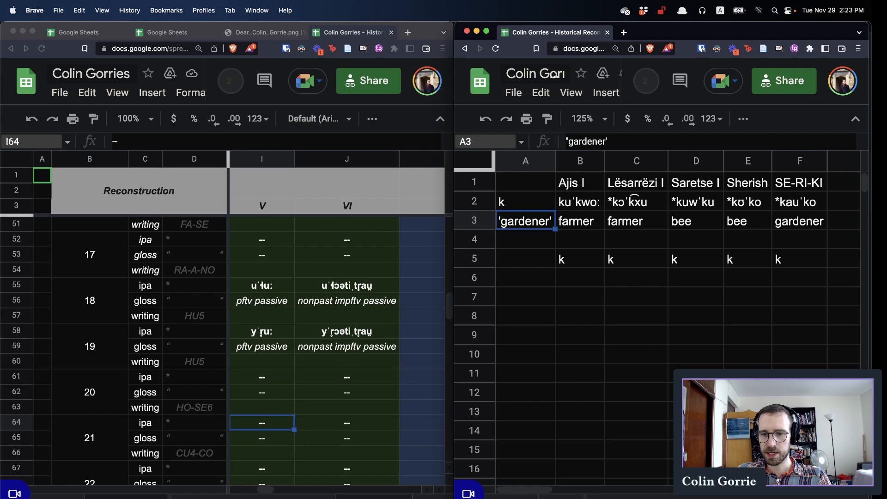
- Revise the reconstructed 'gardener' form in A2 to 'ku'
{"action": "left_click", "coordinate": [525, 201]}
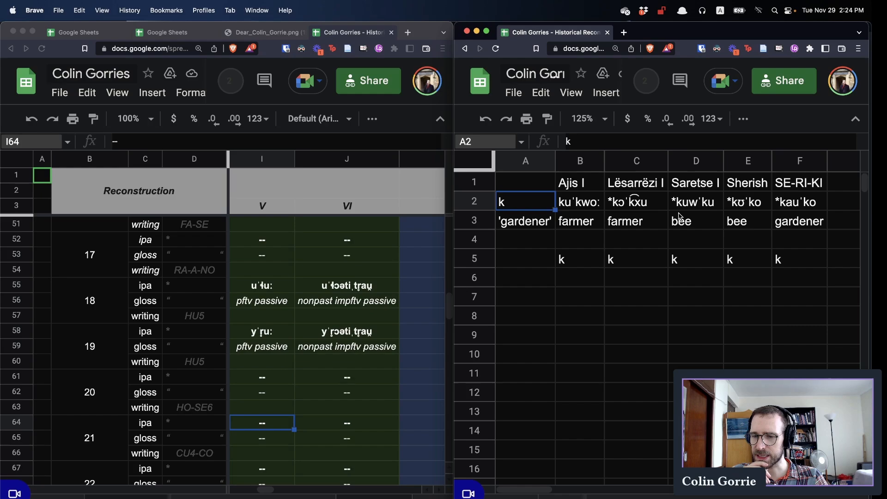
{"action": "left_click", "coordinate": [636, 201]}
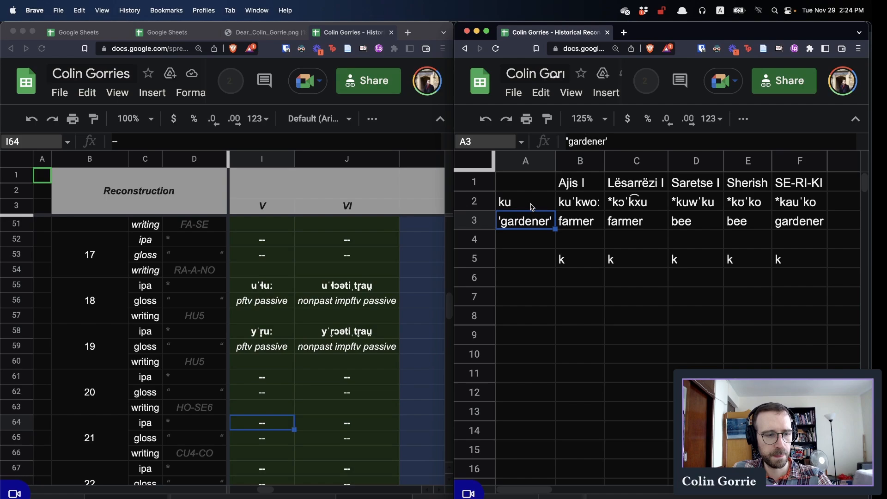
{"action": "left_click", "coordinate": [579, 277]}
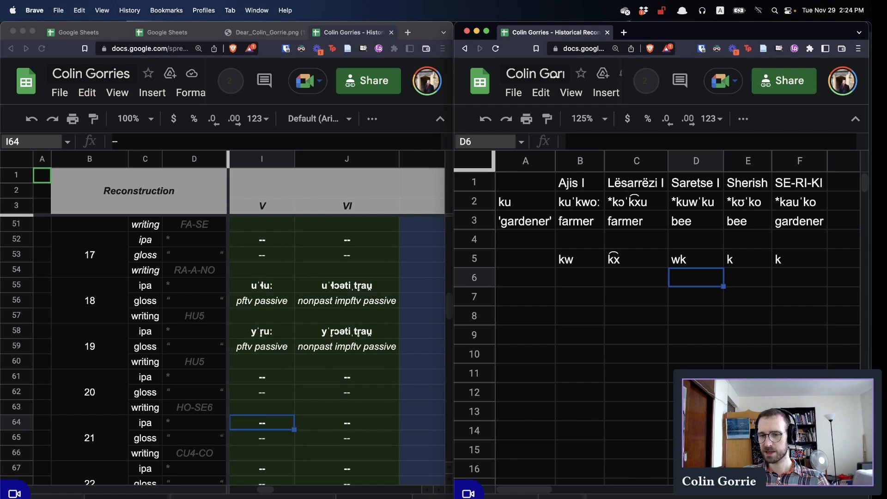
- Check the SE-RI-KI cells F2 and F5 and extend the A2 reconstruction to 'kukw'
{"action": "left_click", "coordinate": [798, 201]}
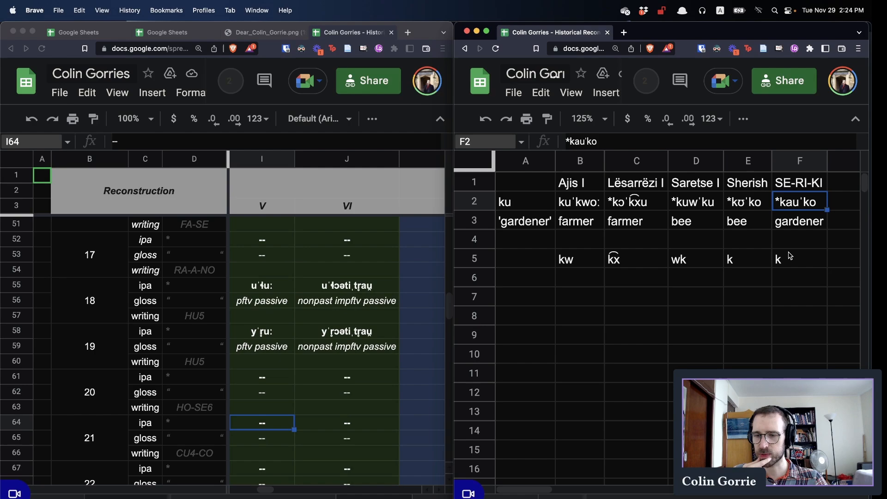
{"action": "left_click", "coordinate": [798, 259]}
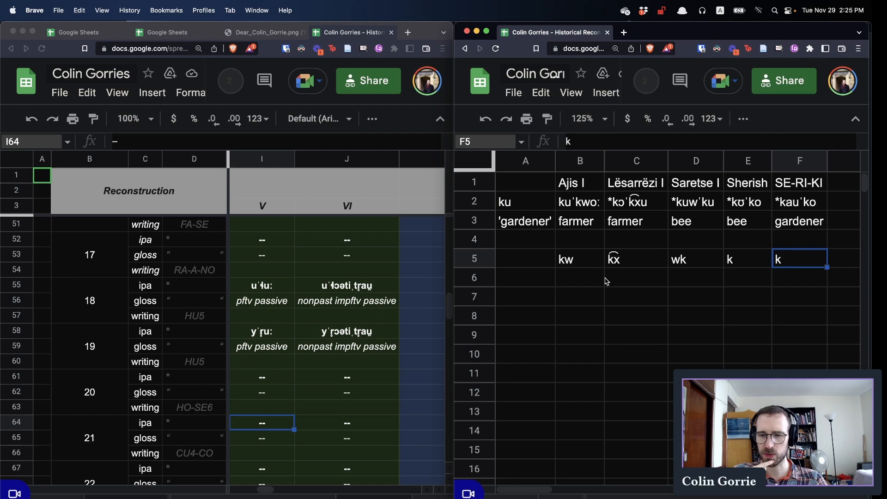
{"action": "left_click", "coordinate": [579, 259]}
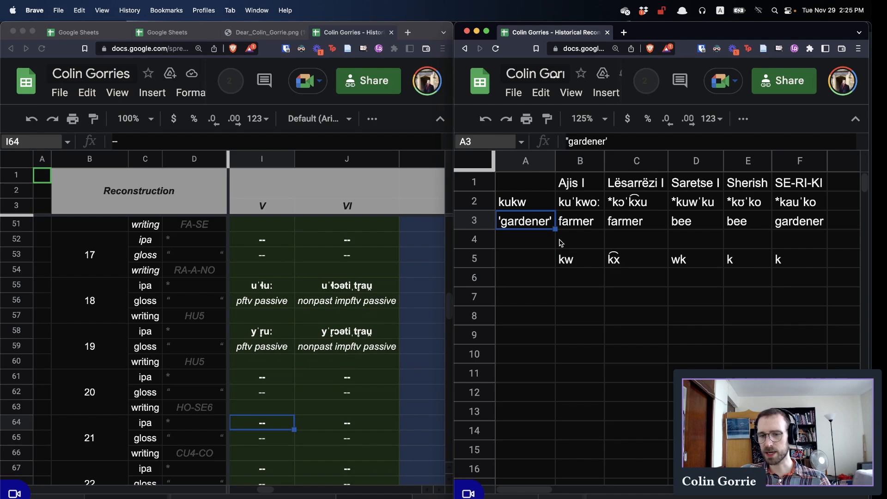
- Add the vowel row o:, u, u, o, o and mark stress in A2 as kuˈkw
{"action": "left_click", "coordinate": [525, 201]}
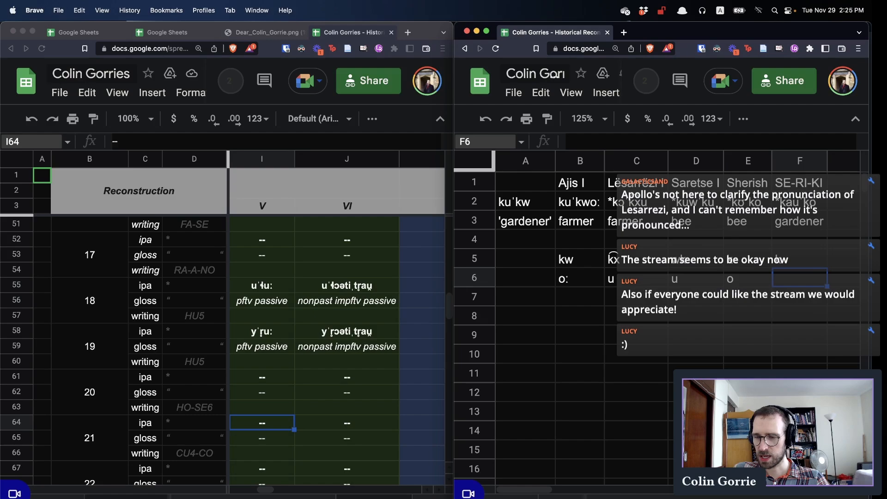
{"action": "mouse_move", "coordinate": [792, 257]}
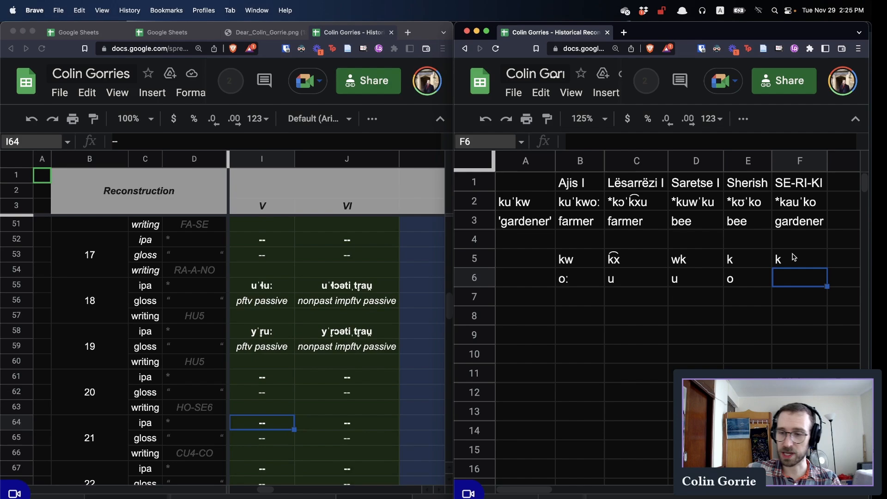
{"action": "type", "text": "o"}
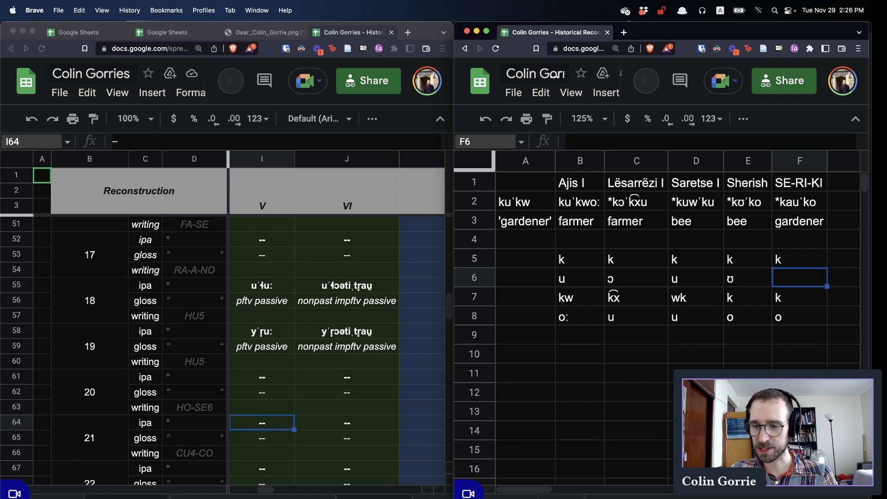
- Enter au in F6 and complete the RECON column (k, u, kw, o), reading kuˈkwo
{"action": "type", "text": "au"}
{"action": "left_click", "coordinate": [525, 278]}
{"action": "type", "text": "u"}
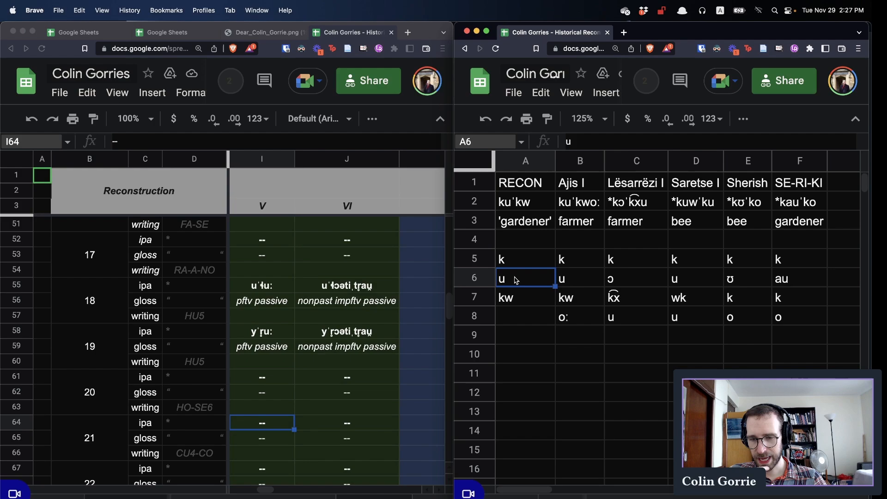
{"action": "left_click", "coordinate": [525, 315]}
{"action": "type", "text": "o"}
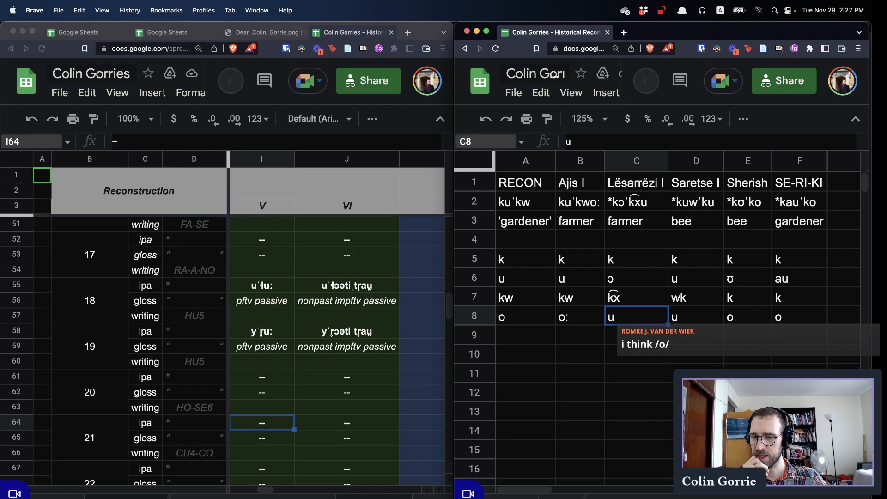
{"action": "left_click", "coordinate": [524, 315]}
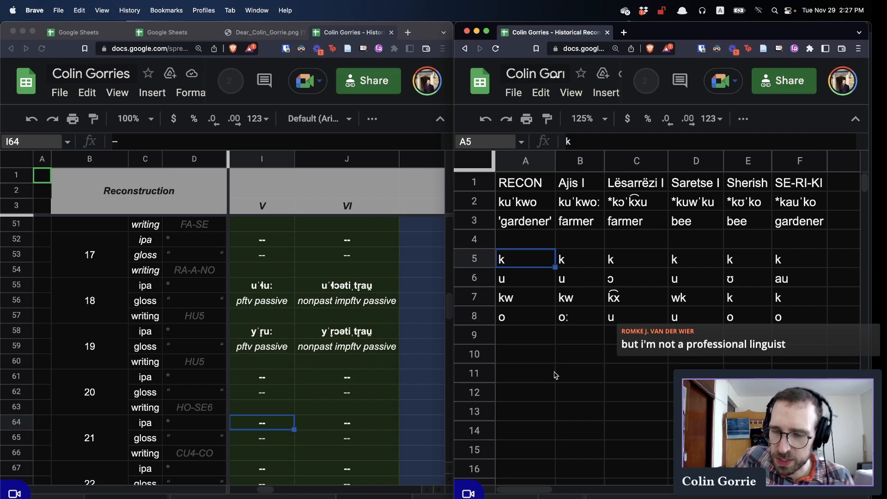
{"action": "left_click", "coordinate": [579, 335]}
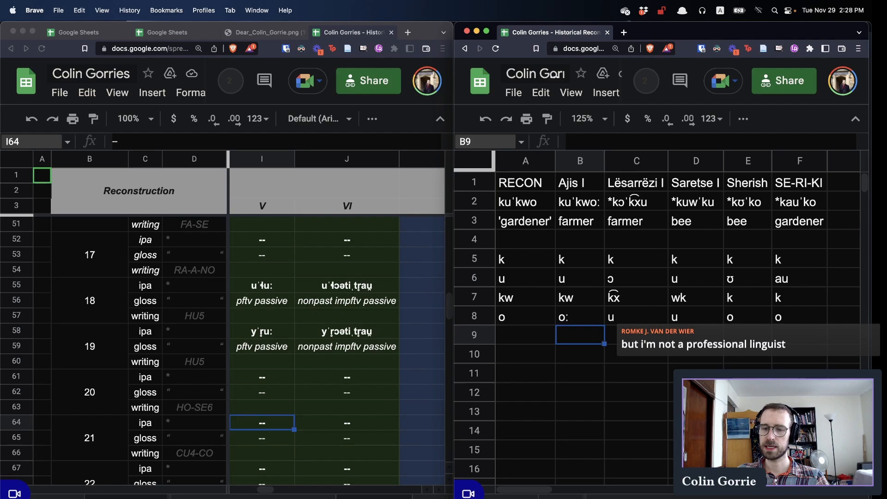
- Write the rules V => V: / _#, u => ɔ / _ and o => u / _# below the table
{"action": "type", "text": "V => o:"}
{"action": "left_click", "coordinate": [635, 354]}
{"action": "type", "text": "u => ɔ / _"}
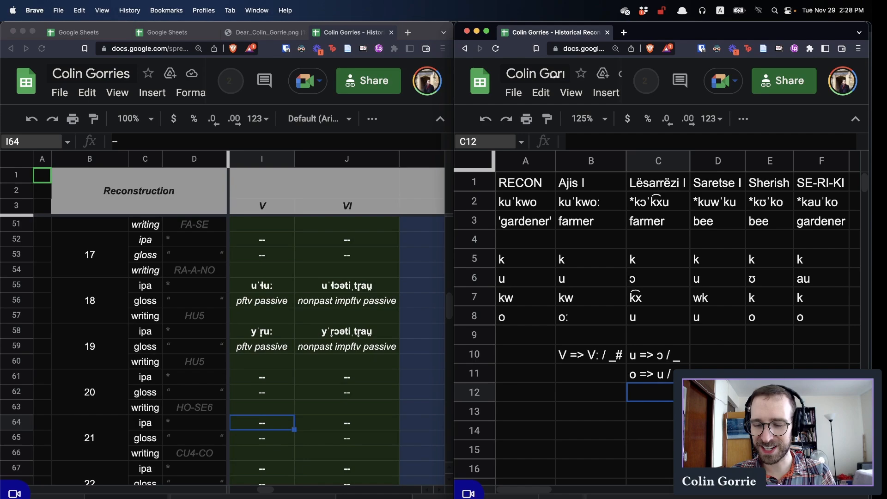
{"action": "left_click", "coordinate": [658, 372]}
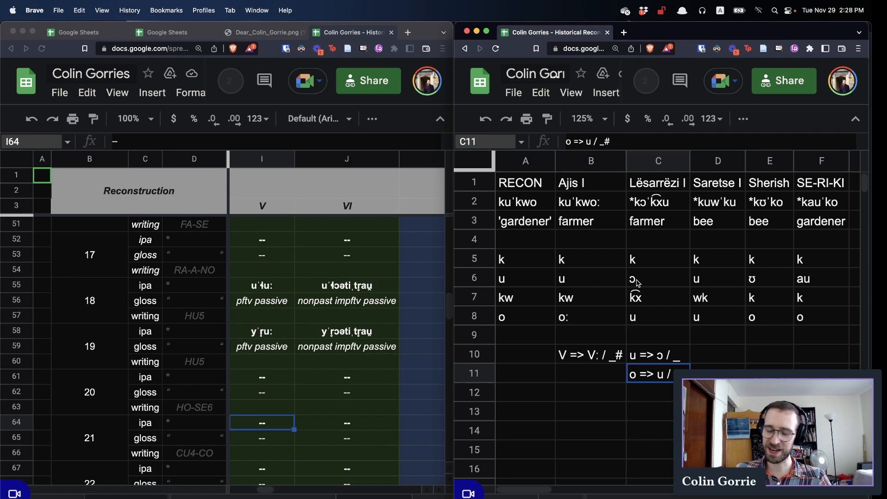
{"action": "left_click", "coordinate": [657, 393]}
{"action": "type", "text": "kw =>"}
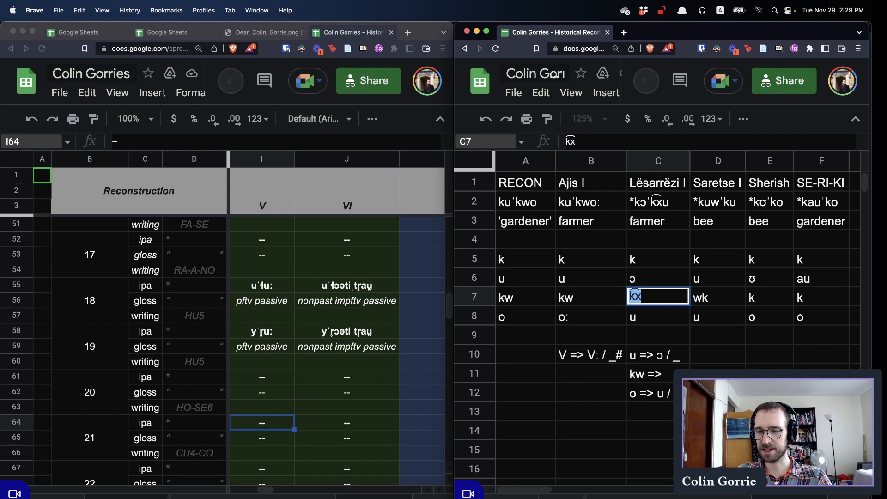
- Revise the Lësarrëzi rules to k => k͡x and wo => u / _#, then view the syllable chart
{"action": "left_click", "coordinate": [657, 392]}
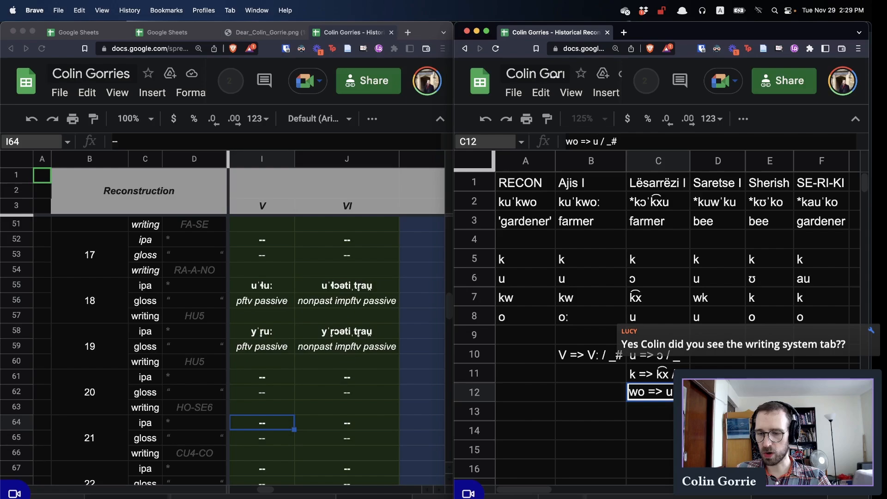
{"action": "left_click", "coordinate": [658, 411]}
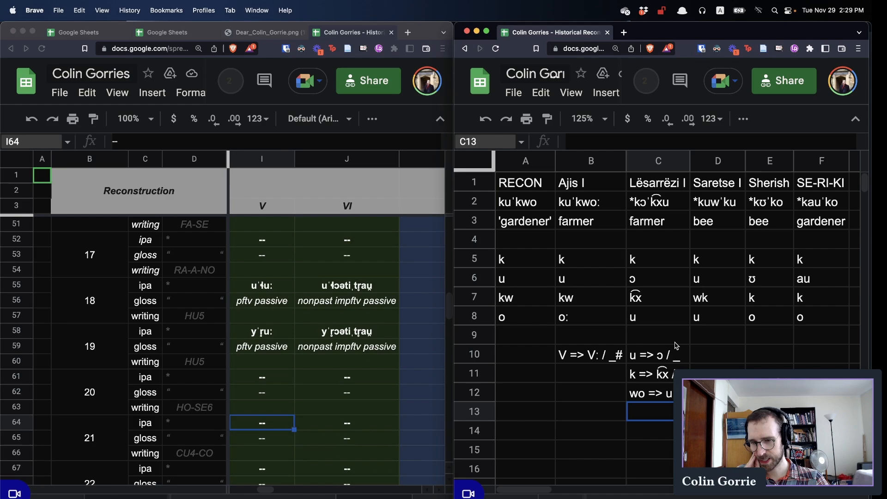
{"action": "left_click", "coordinate": [717, 297]}
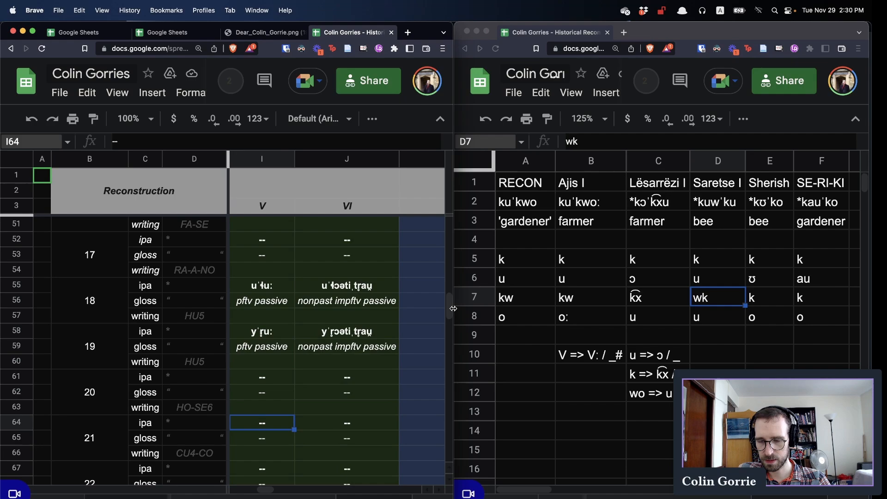
{"action": "left_click", "coordinate": [648, 393]}
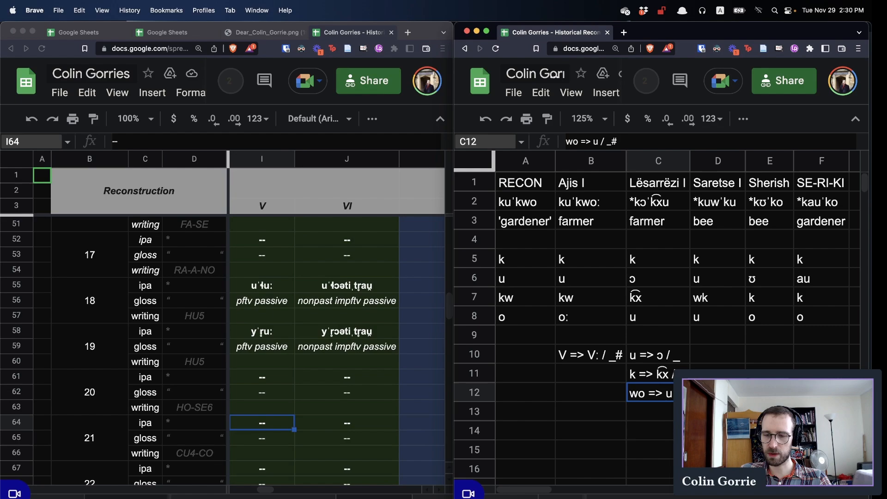
{"action": "left_click", "coordinate": [657, 355]}
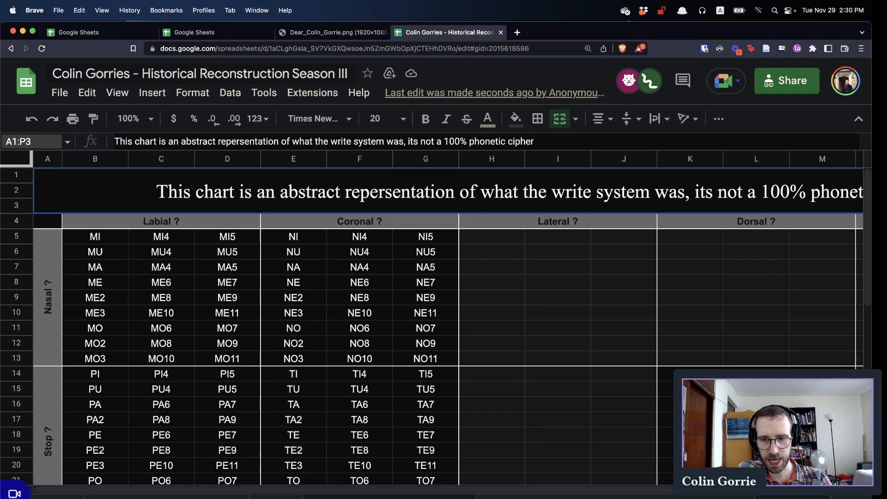
- Scroll through the syllable-sign chart before returning to the comparison table
{"action": "scroll", "scroll_direction": "down", "scroll_amount": 3}
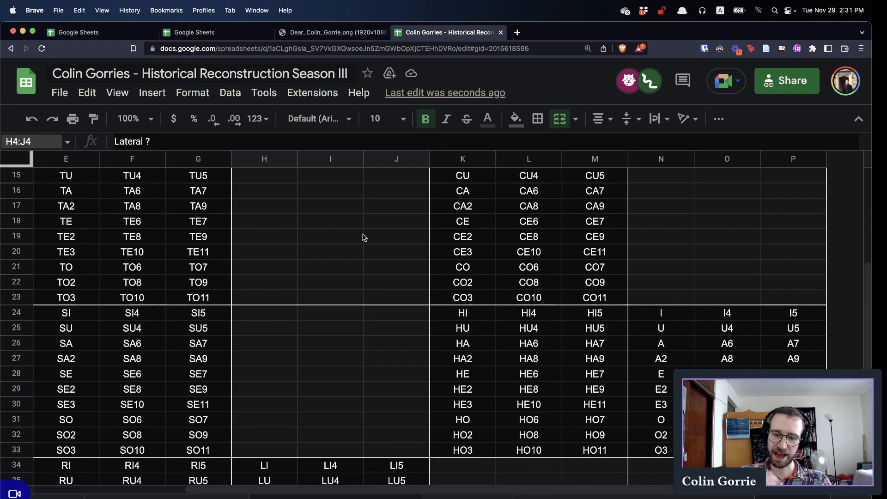
{"action": "scroll", "scroll_direction": "down", "scroll_amount": 3}
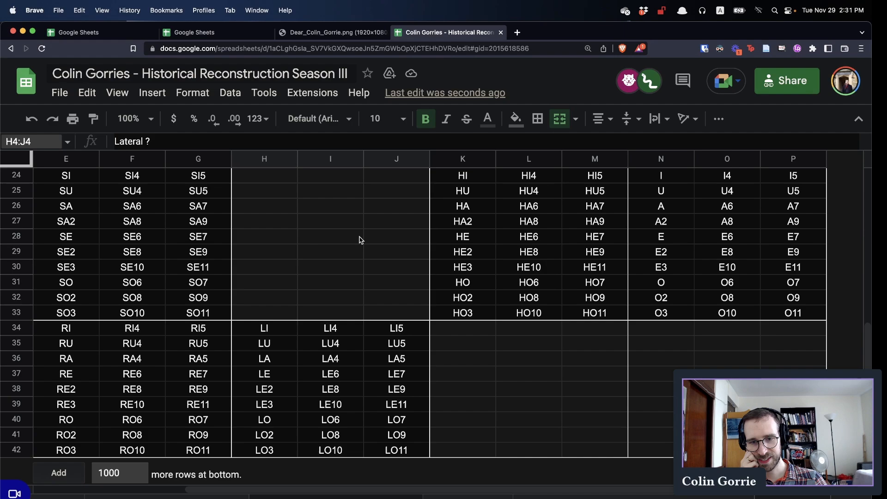
{"action": "scroll", "scroll_direction": "left", "scroll_amount": 3}
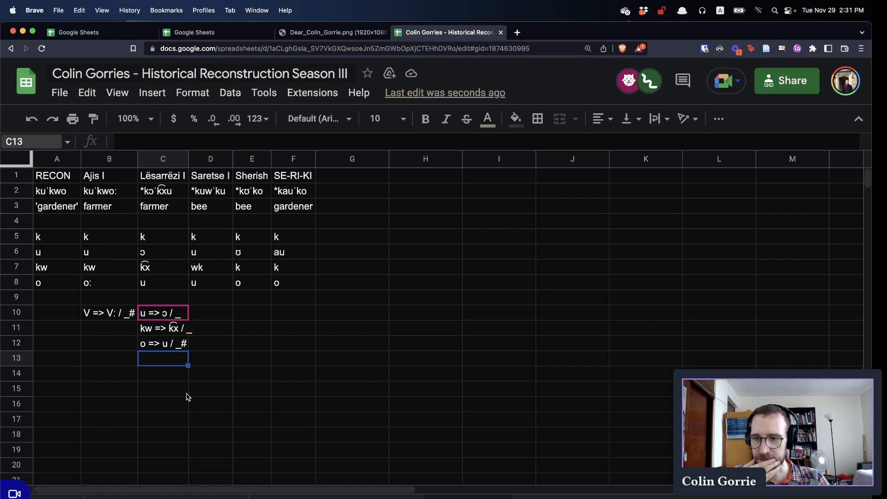
- Enter CU4-CO in G2 and select D10 for Saretse's rules
{"action": "left_click", "coordinate": [352, 191]}
{"action": "type", "text": "CU4-CO"}
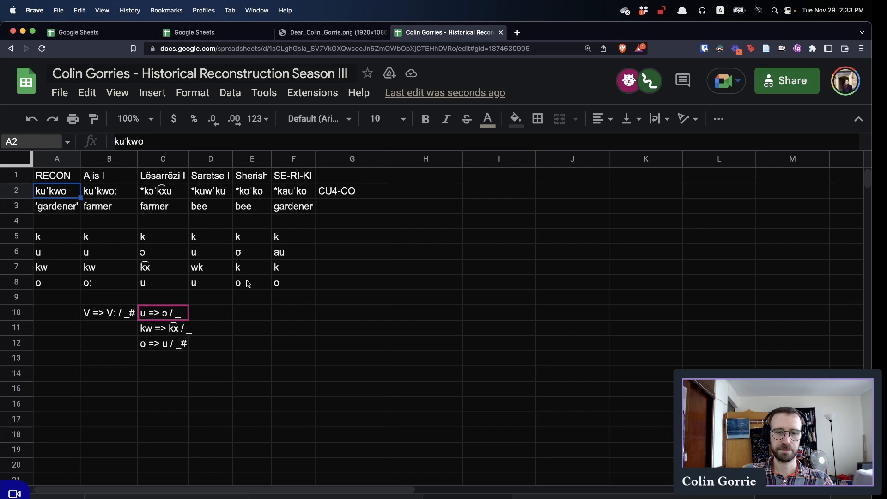
{"action": "left_click", "coordinate": [210, 312]}
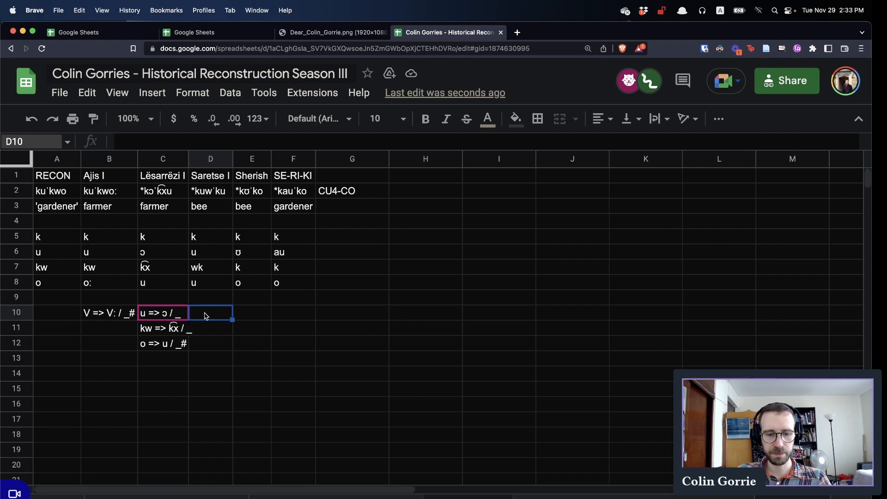
{"action": "mouse_move", "coordinate": [129, 260]}
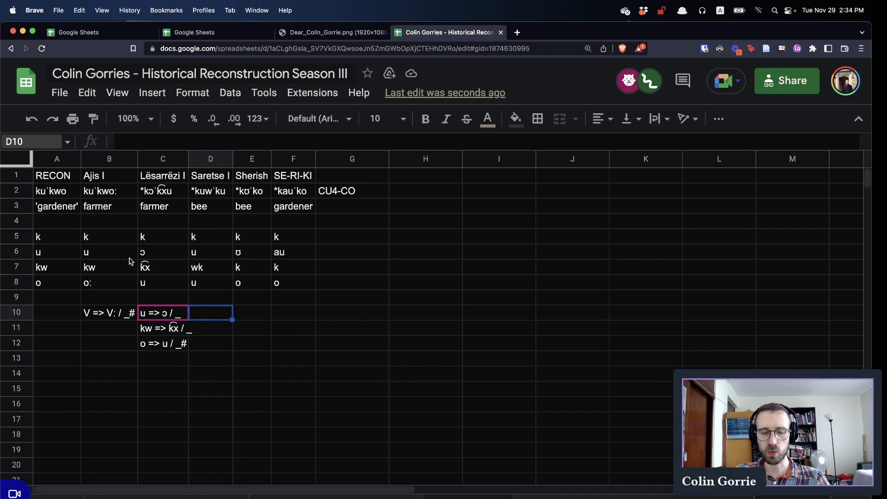
- Enter the rules o => u / _#, kw => wk and u => ʊ / _ for Saretse and Sherish
{"action": "type", "text": "o => u / _#"}
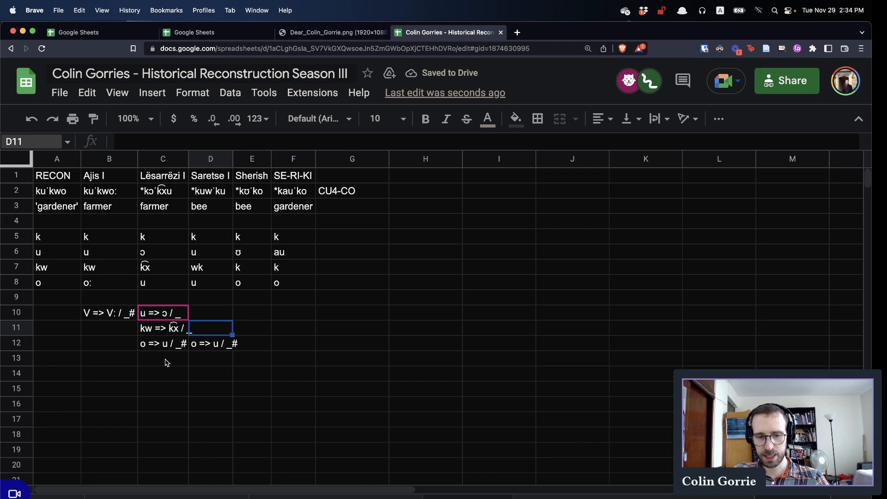
{"action": "type", "text": "kw => wk"}
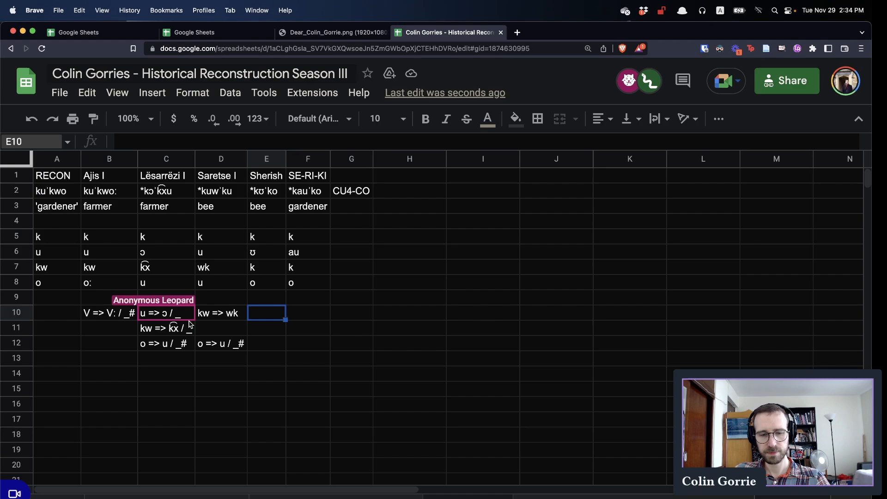
{"action": "type", "text": "u => ʊ / _"}
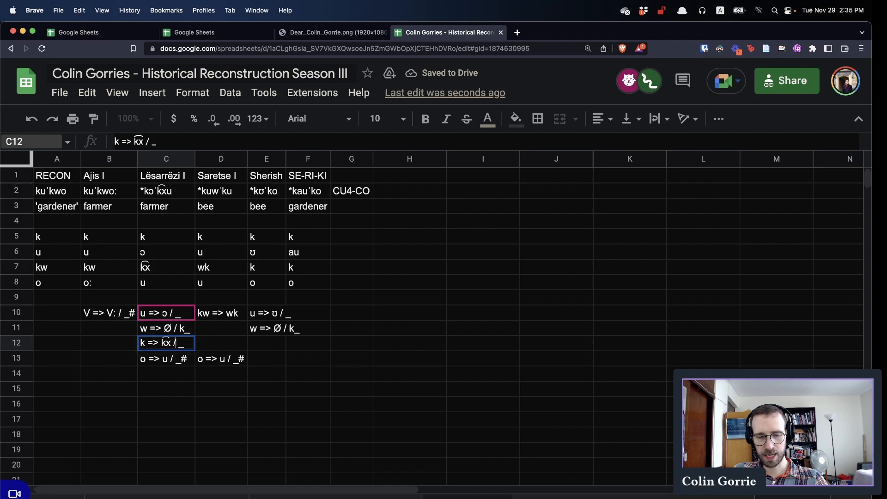
- Append [+str] to the Lësarrëzi k => k͡x rule in C12 and select F11
{"action": "type", "text": "[+str"}
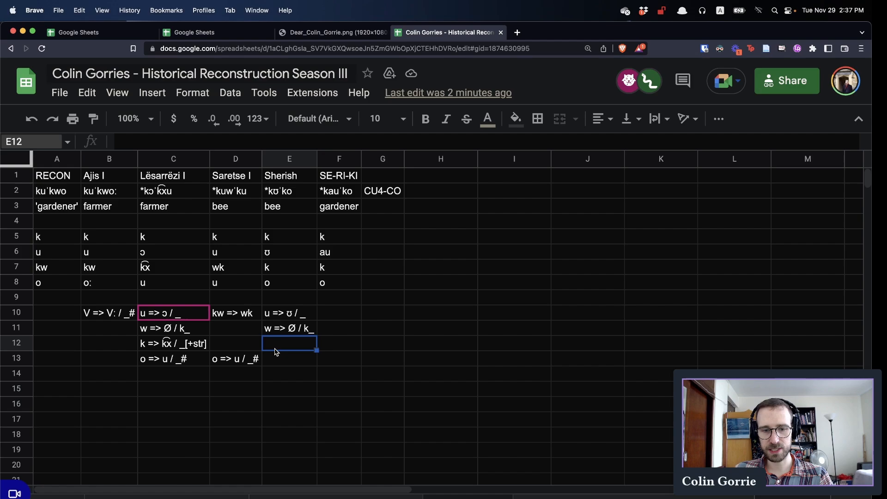
{"action": "left_click", "coordinate": [289, 282]}
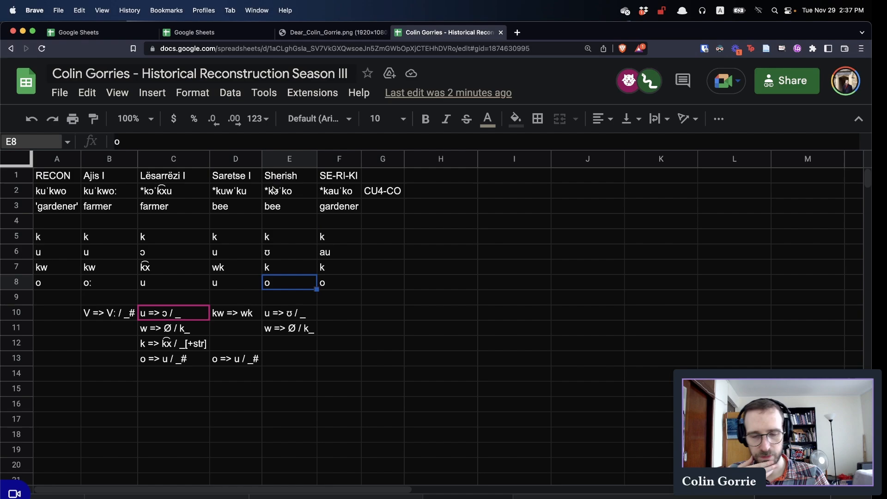
{"action": "left_click", "coordinate": [338, 327]}
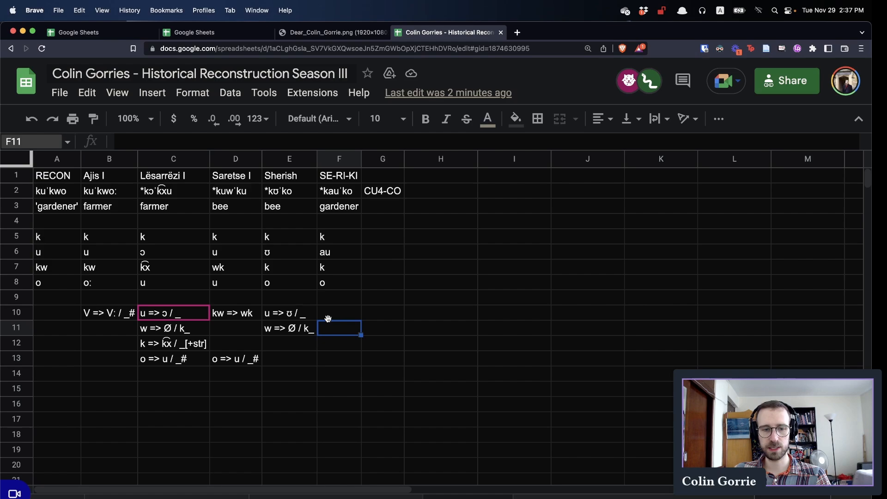
- Enter w => ø / k_ as SE-RI-KI's second rule in F11
{"action": "type", "text": "w => ø / k_"}
{"action": "left_click", "coordinate": [339, 312]}
{"action": "type", "text": "u => au / _"}
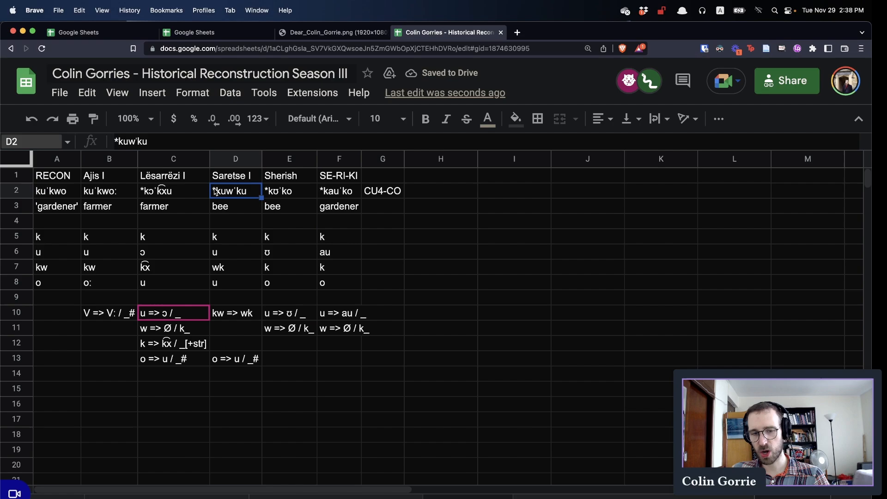
{"action": "left_click", "coordinate": [235, 221]}
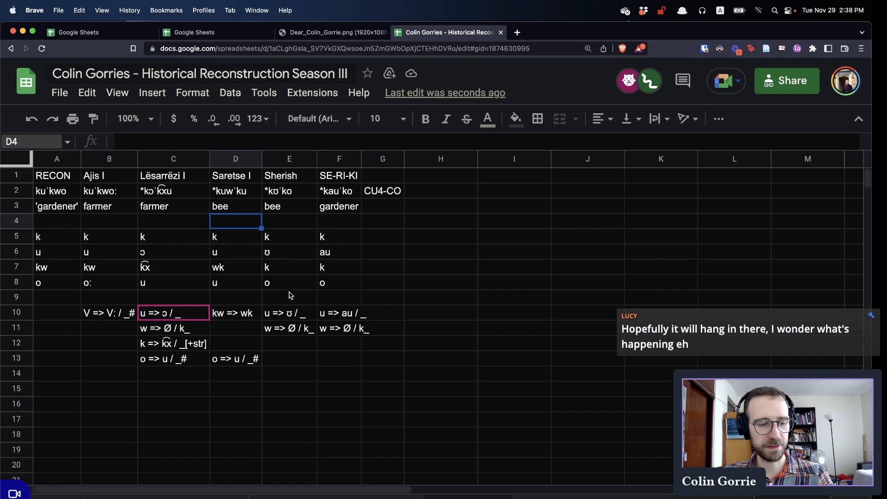
{"action": "left_click", "coordinate": [339, 342]}
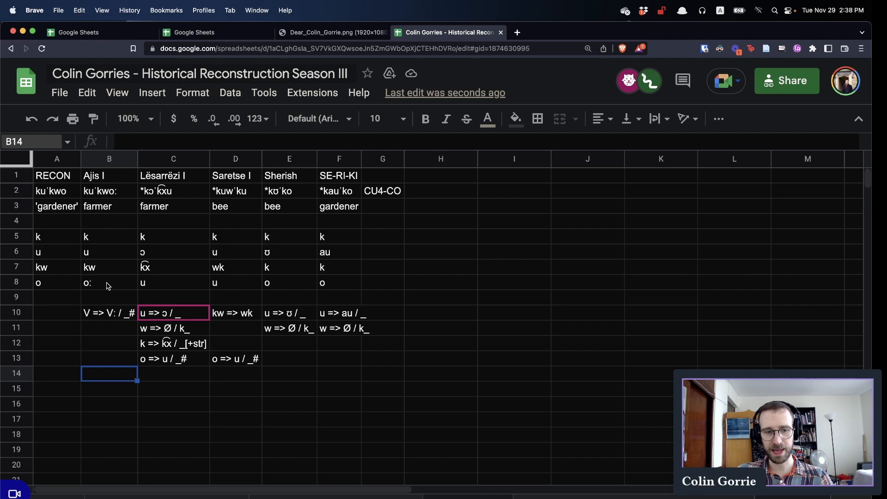
{"action": "left_click", "coordinate": [57, 190]}
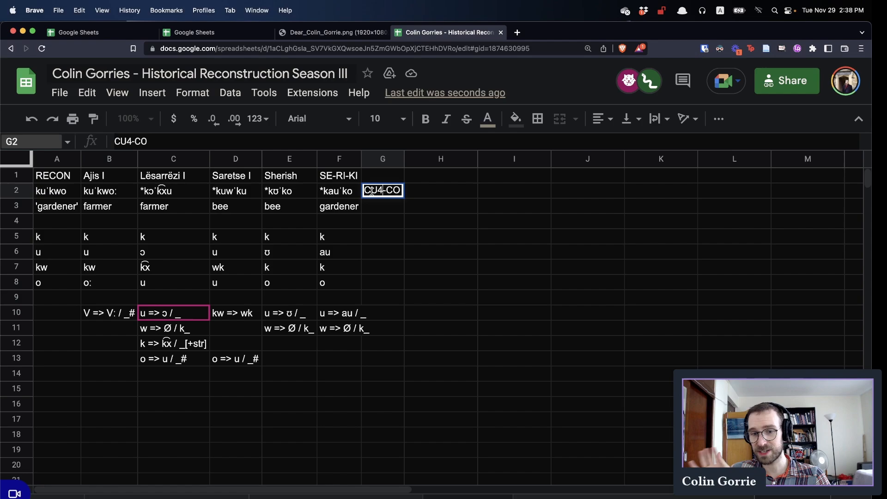
{"action": "left_click", "coordinate": [289, 237]}
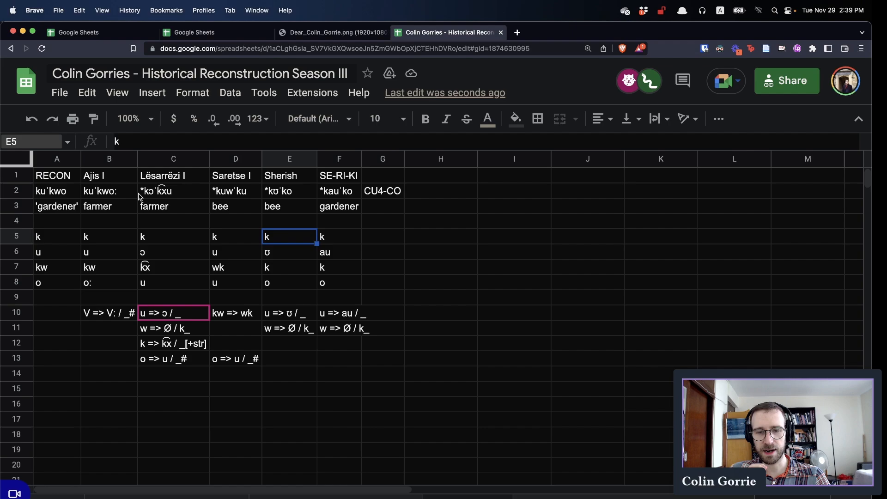
{"action": "left_click", "coordinate": [56, 191]}
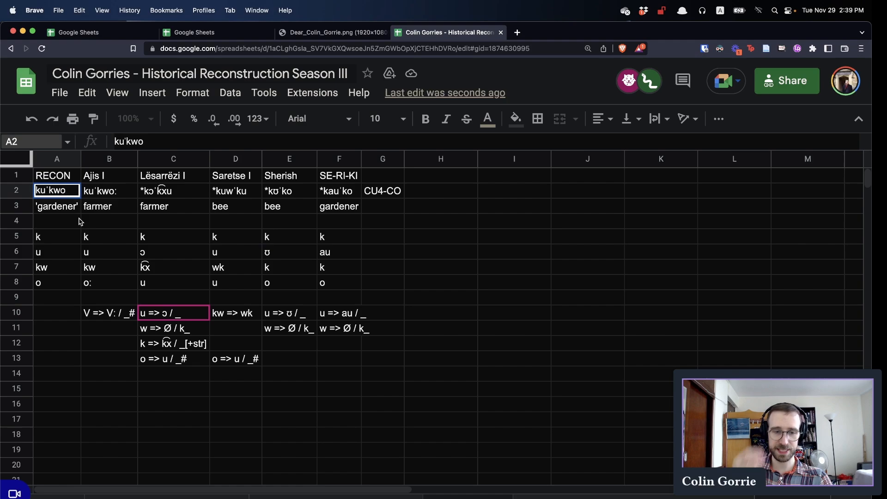
{"action": "mouse_move", "coordinate": [97, 287]}
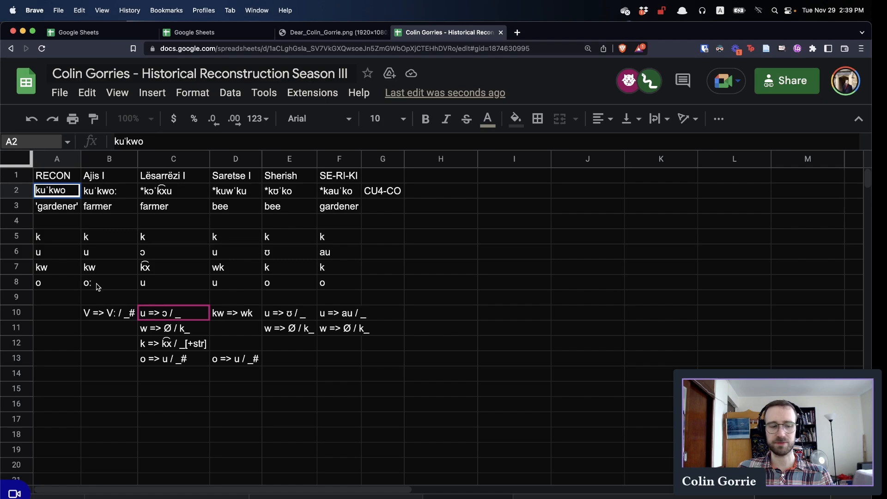
{"action": "left_click", "coordinate": [108, 251]}
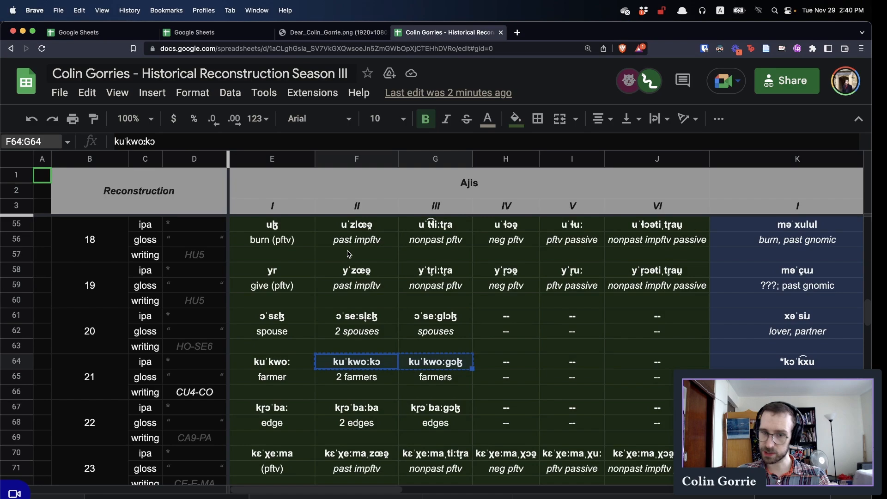
- Switch to the main Reconstruction sheet tab
{"action": "left_click", "coordinate": [356, 361]}
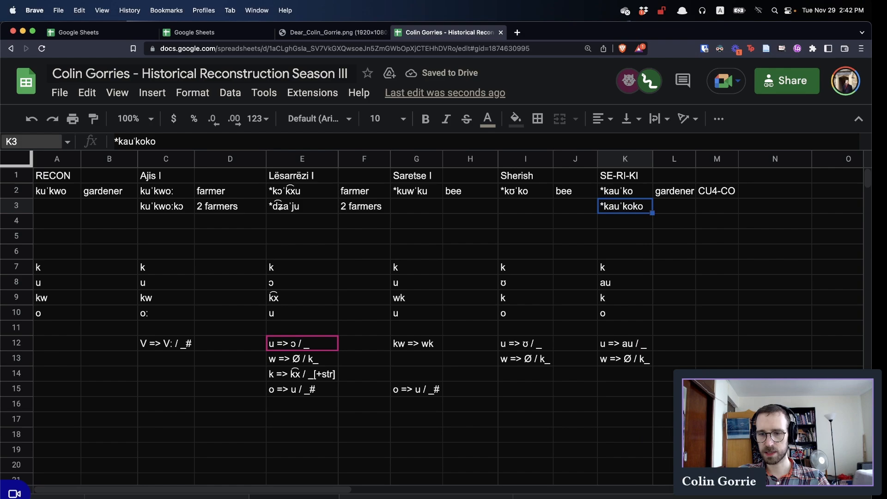
- Select the gloss cell beside the SE-RI-KI dual *kauˈkoko
{"action": "left_click", "coordinate": [673, 205]}
{"action": "type", "text": "2 gardeners"}
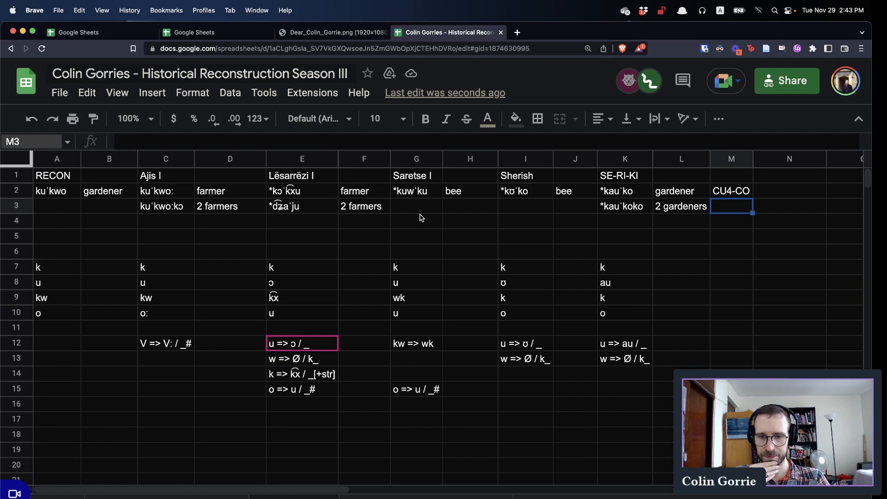
- Select the empty dual cell under Saretse to enter *kʊˈkok 'bees'
{"action": "left_click", "coordinate": [416, 205]}
{"action": "type", "text": "*kʊˈkok"}
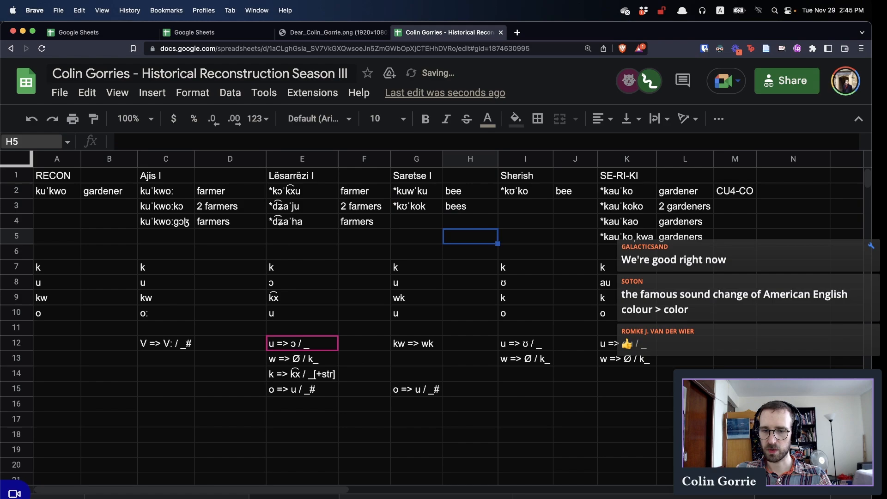
- Move *kʊˈkok 'bees' under Sherish, enter *kuwˈkwa for Saretse, and repeat the Sherish pair
{"action": "left_click", "coordinate": [416, 221]}
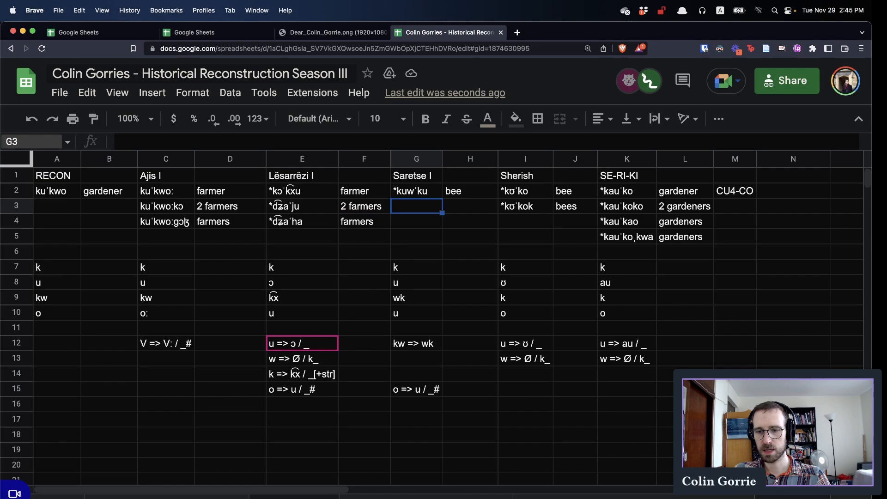
{"action": "type", "text": "*kuwˈkwa"}
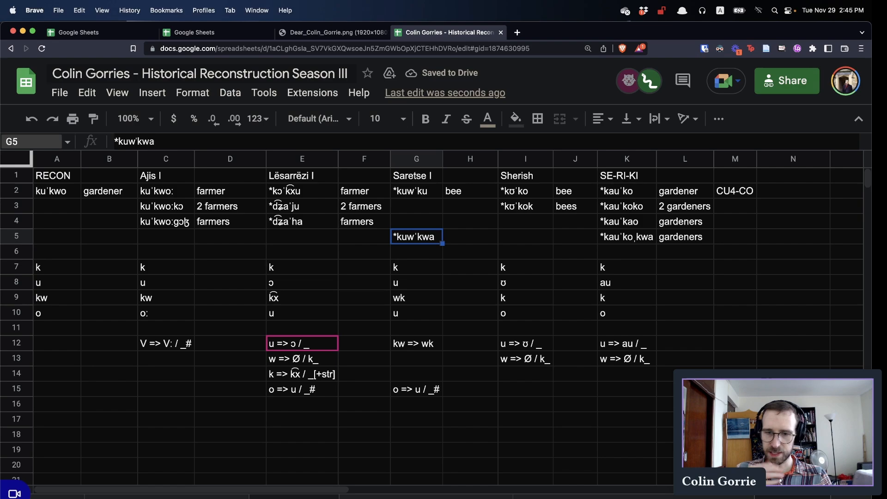
{"action": "left_click", "coordinate": [683, 237]}
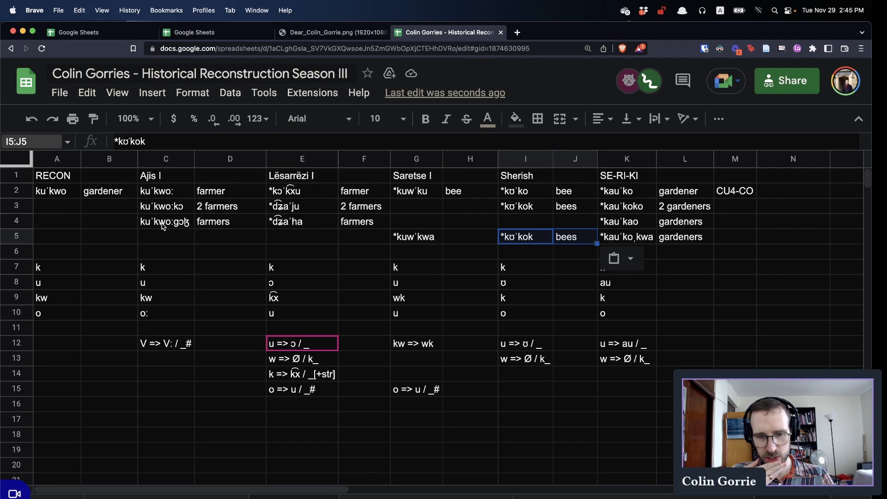
- Check the Ajis plural kuˈkwoːgɔʒ and the SE-RI-KI gardeners form in row 4
{"action": "left_click", "coordinate": [166, 222]}
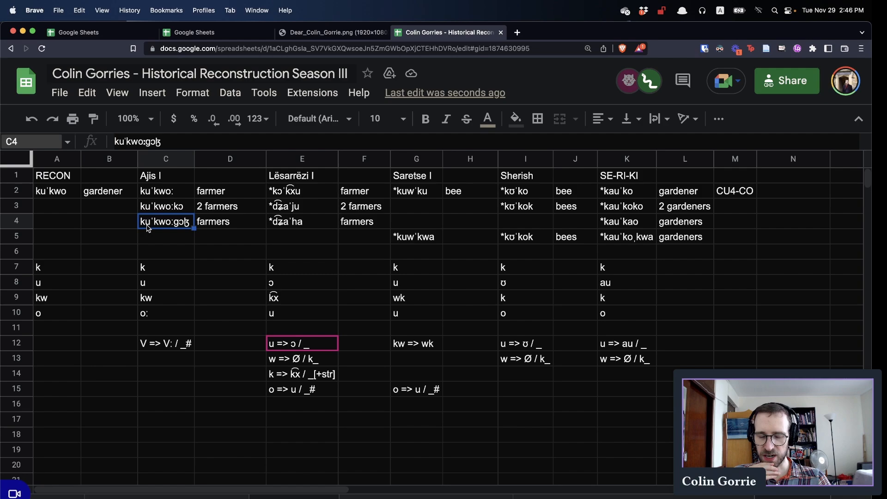
{"action": "mouse_move", "coordinate": [203, 269]}
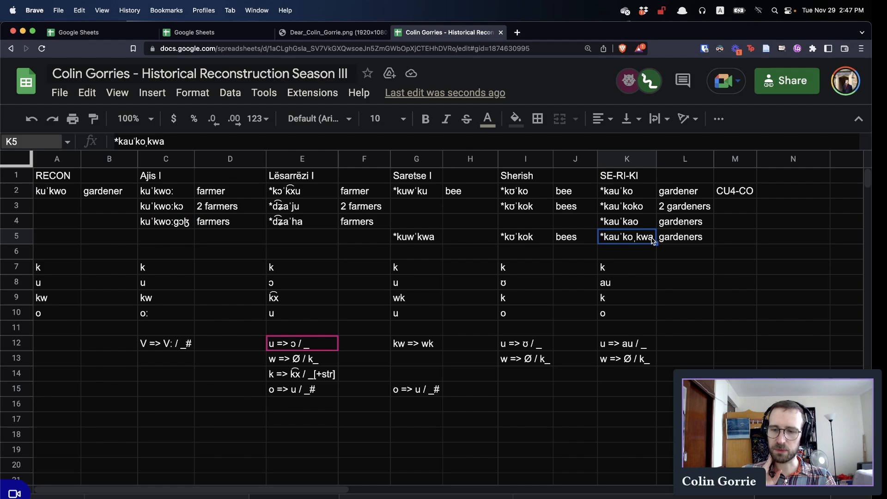
{"action": "left_click", "coordinate": [627, 221]}
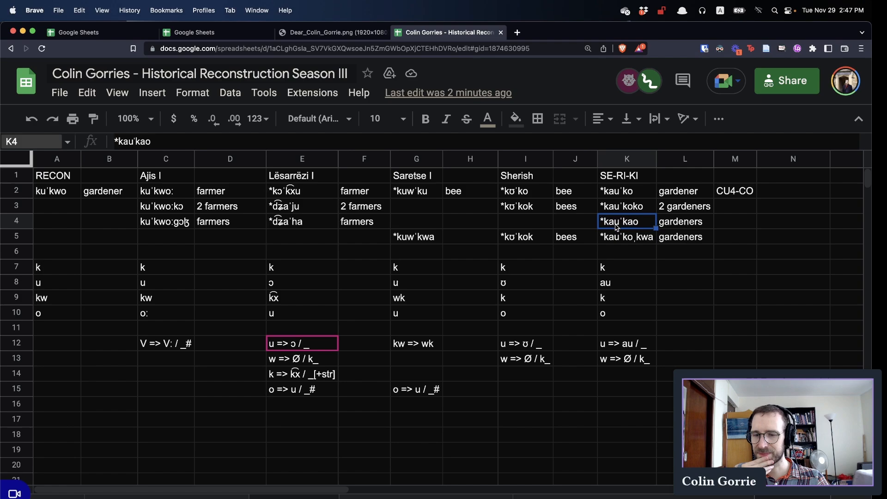
{"action": "left_click", "coordinate": [166, 221]}
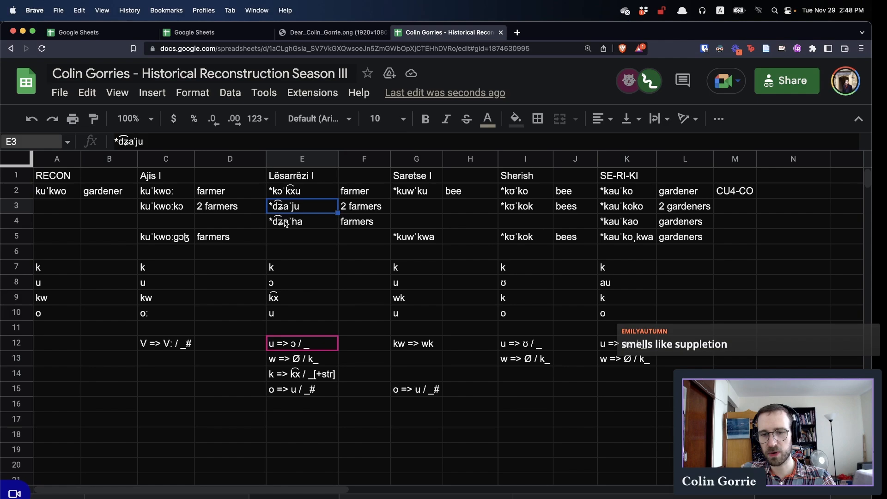
- Open the row options to place the Lësarrëzi *d͡ʑaˈju and *d͡ʑaˈha forms
{"action": "right_click", "coordinate": [20, 250]}
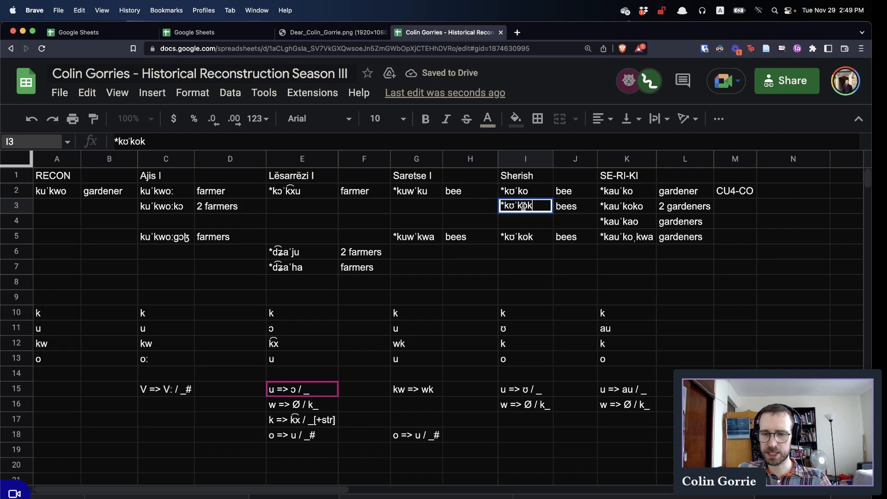
- Append '?' to the Sherish *kʊˈkok forms
{"action": "type", "text": "?"}
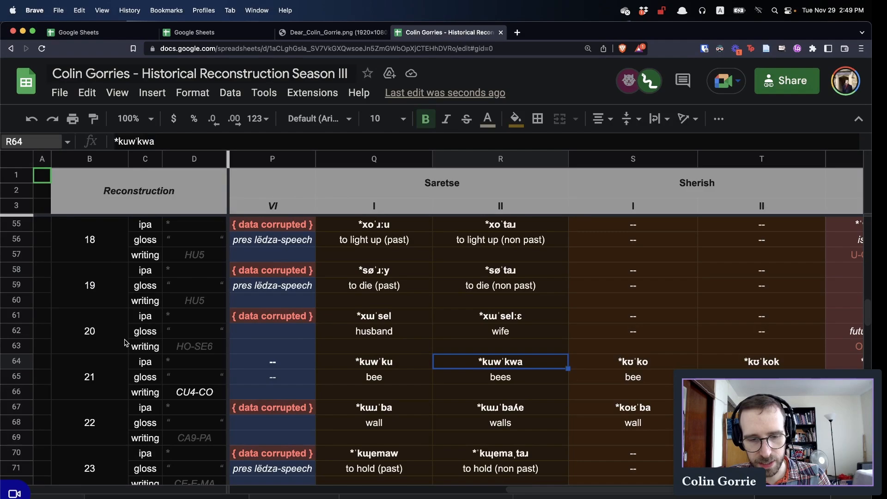
{"action": "scroll", "scroll_direction": "right", "scroll_amount": 3}
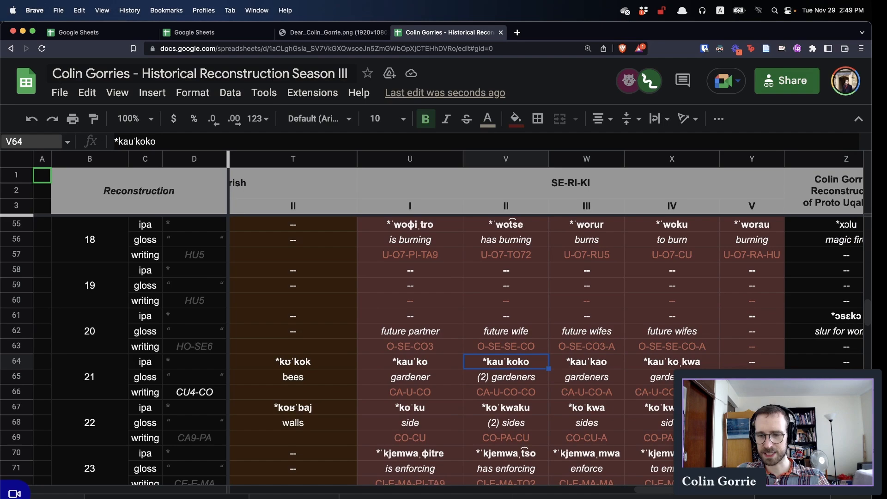
{"action": "left_click", "coordinate": [409, 391]}
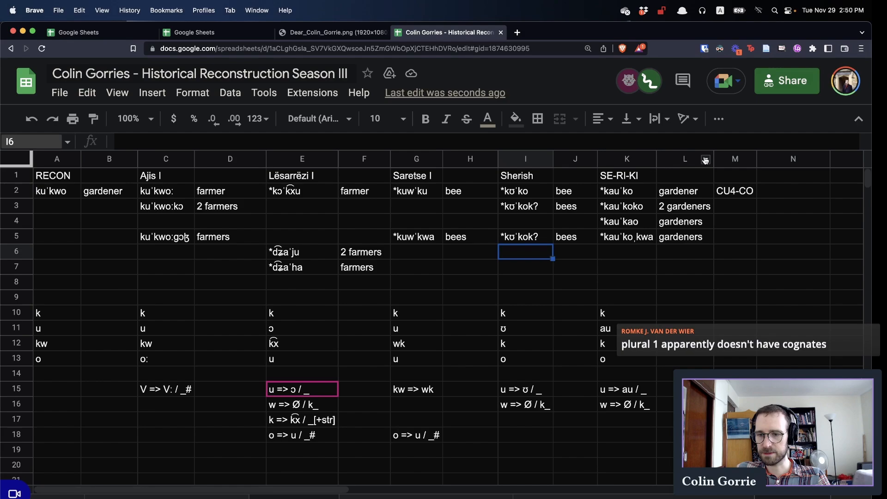
- Enter CA-U-CO orthography and a 'Glass' header, then inspect the Ajis dual kuˈkwoːkɔ
{"action": "type", "text": "CA-U-CO"}
{"action": "left_click", "coordinate": [109, 175]}
{"action": "type", "text": "Meaning"}
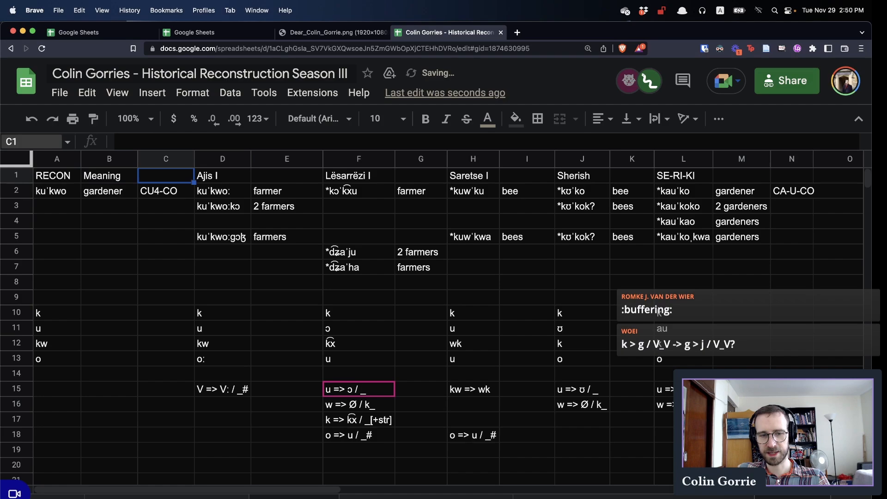
{"action": "type", "text": "Glass"}
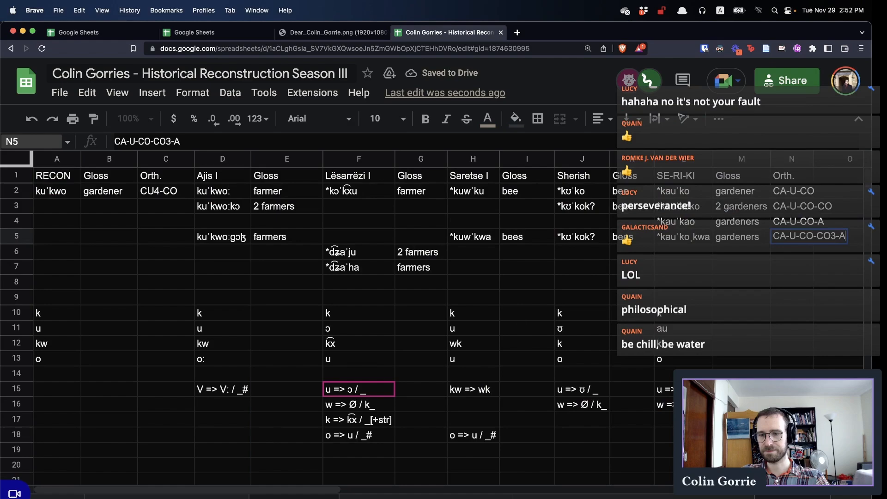
{"action": "left_click", "coordinate": [166, 205]}
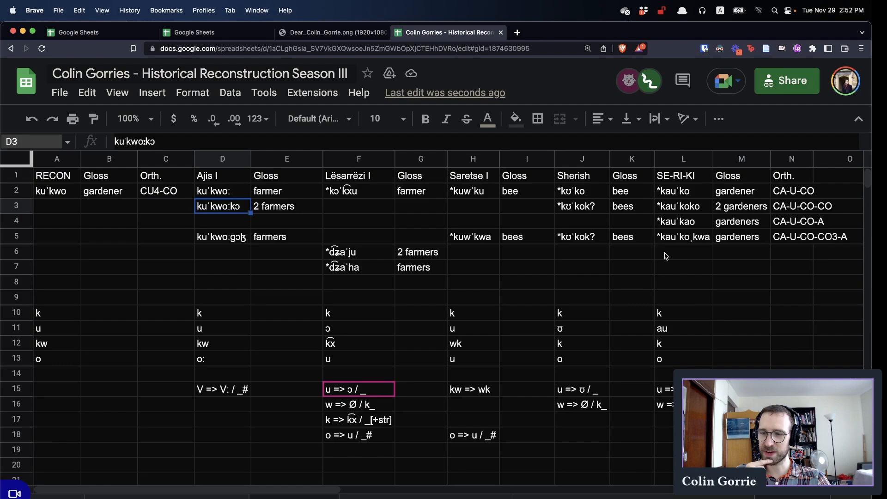
- Select cell A3 for the dual reconstruction kuˈkwo
{"action": "left_click", "coordinate": [56, 205]}
{"action": "type", "text": "kuˈkwo"}
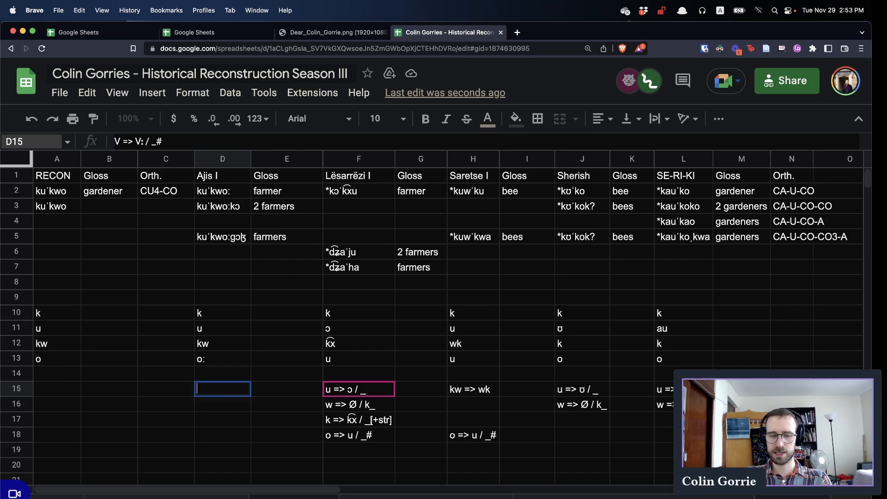
- Enter the Ajis lengthening rule 'V => V: / _[+str]$' and recheck the cell
{"action": "type", "text": "V => V: / _"}
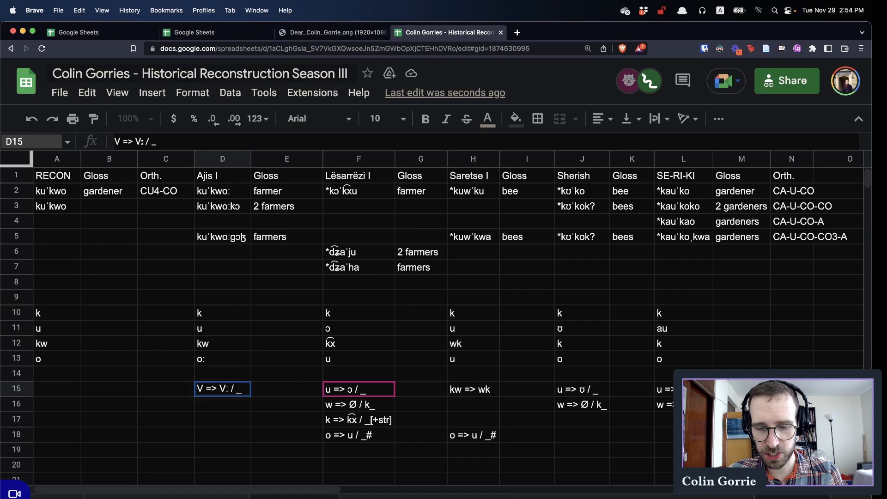
{"action": "type", "text": "[+str]."}
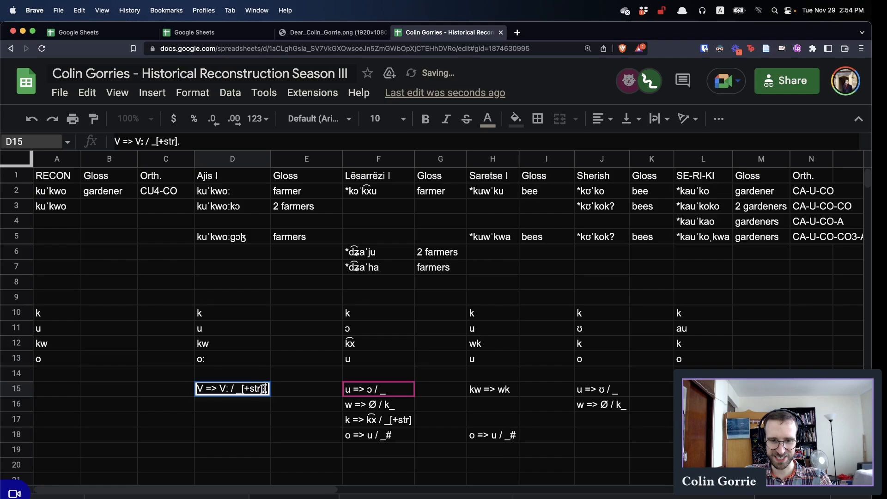
{"action": "key", "text": "Return"}
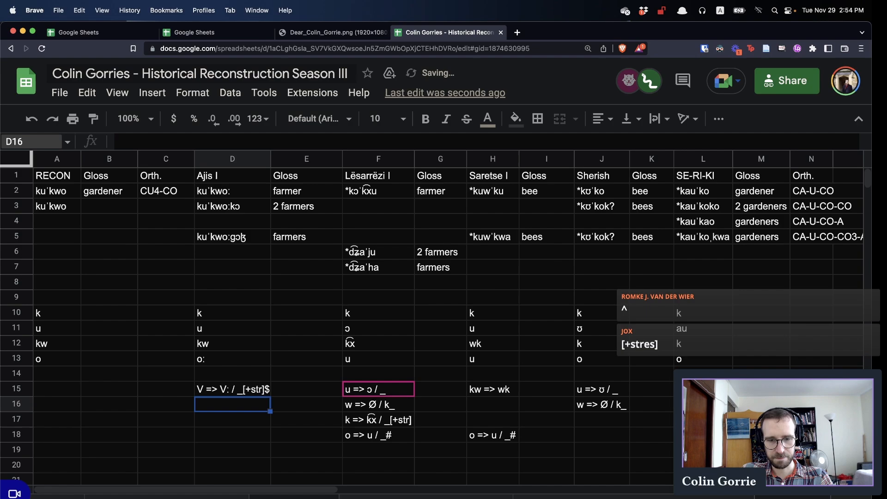
{"action": "left_click", "coordinate": [232, 388]}
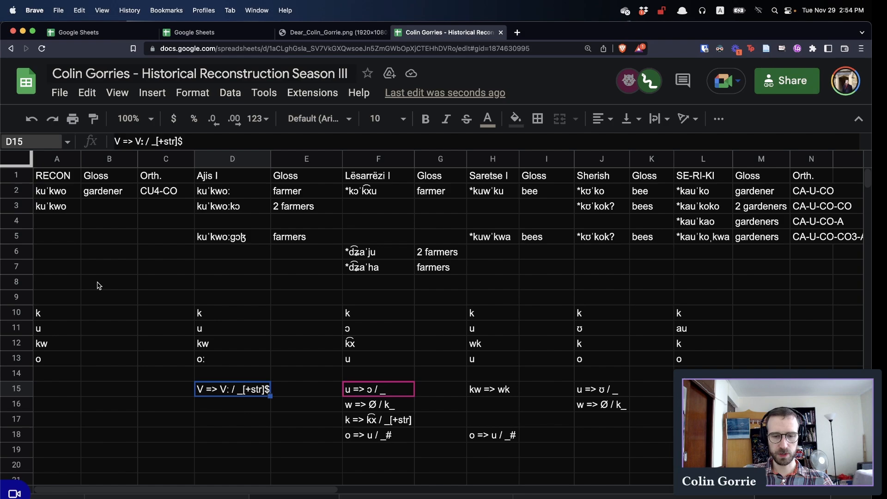
{"action": "mouse_move", "coordinate": [72, 220]}
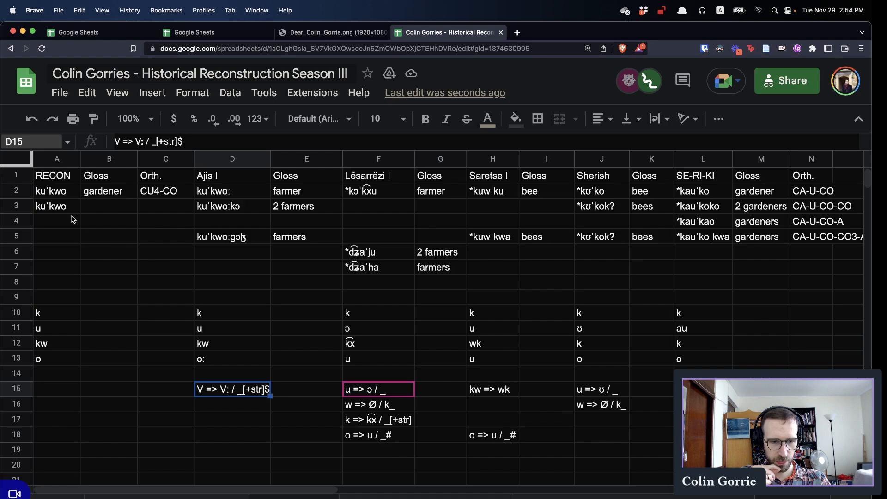
- Compare against Sherish *kʊkok? and revise the A3 reconstruction to kuˈkwok
{"action": "left_click", "coordinate": [232, 206]}
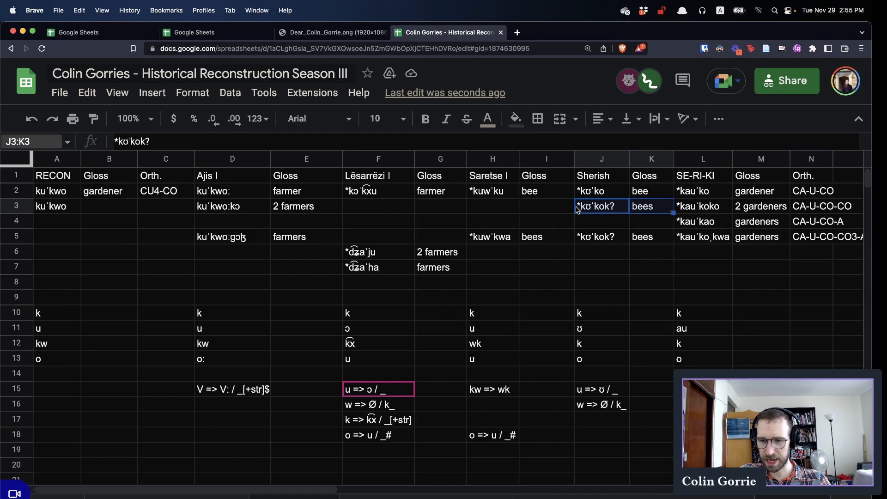
{"action": "left_click", "coordinate": [57, 205]}
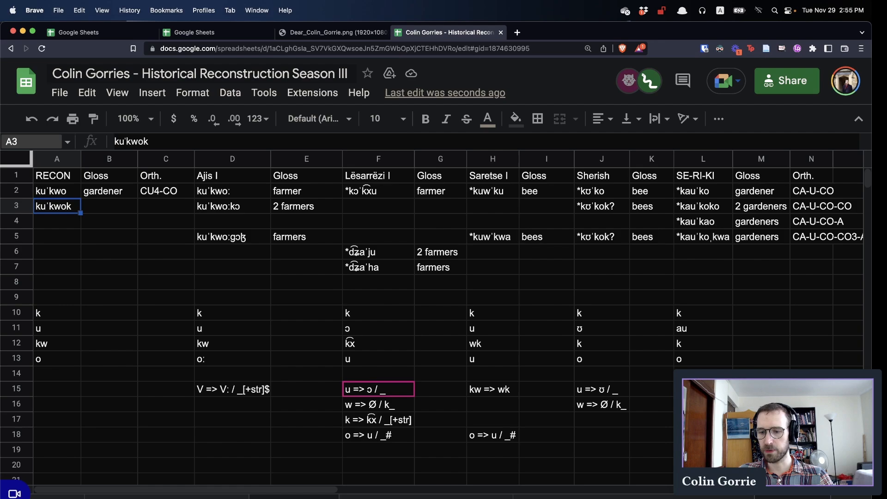
{"action": "left_click", "coordinate": [703, 358]}
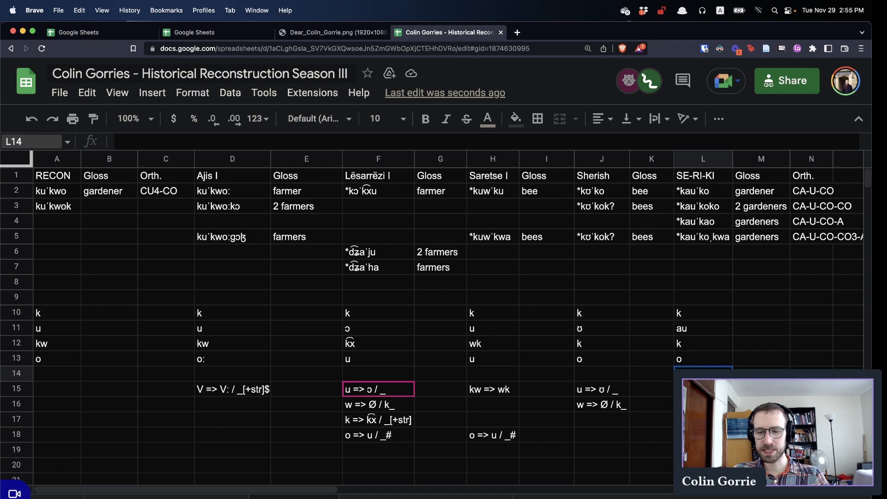
{"action": "left_click", "coordinate": [232, 206]}
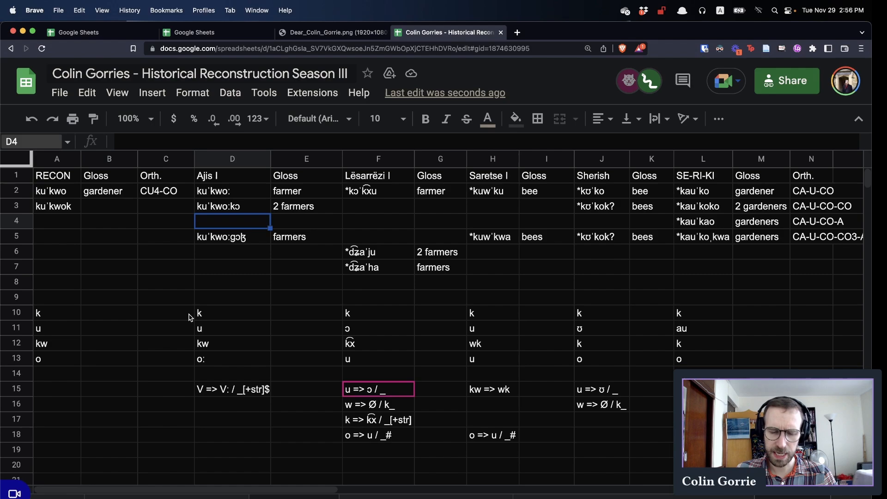
- Add ɔ as a new RECON correspondence in row 14
{"action": "left_click", "coordinate": [56, 373]}
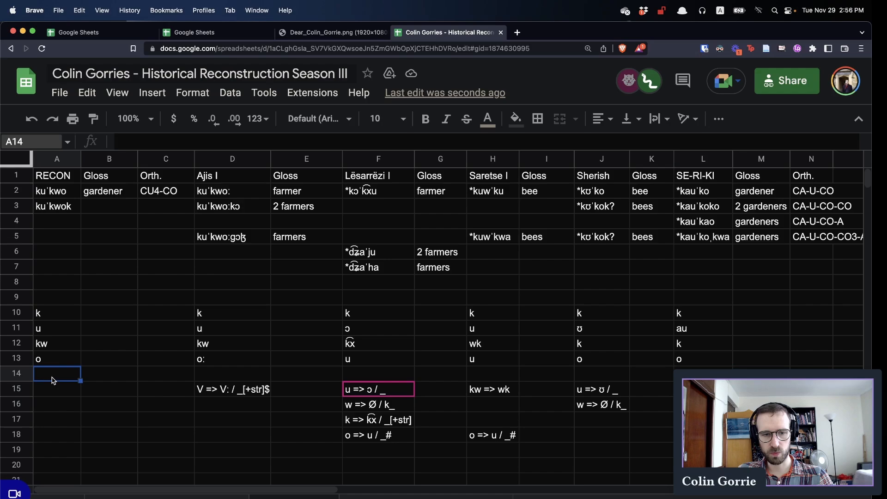
{"action": "type", "text": "ɔ"}
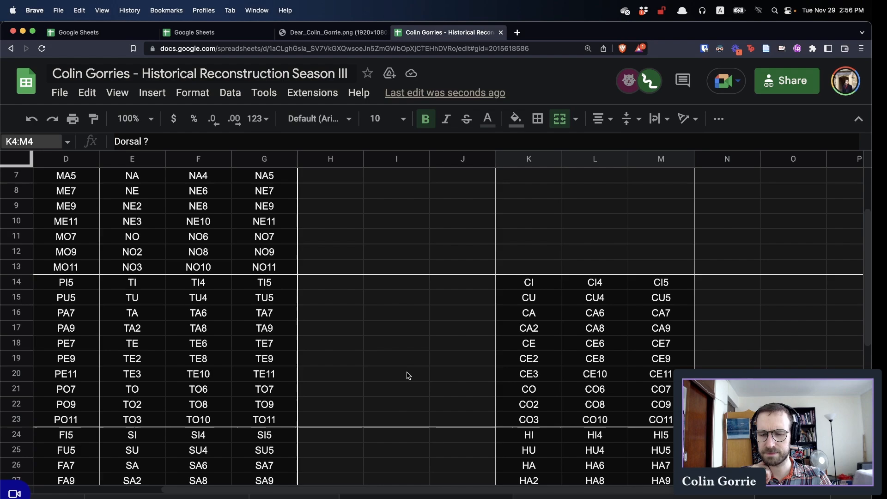
- Switch to the syllable code sheet to review the sign chart
{"action": "left_click", "coordinate": [527, 358]}
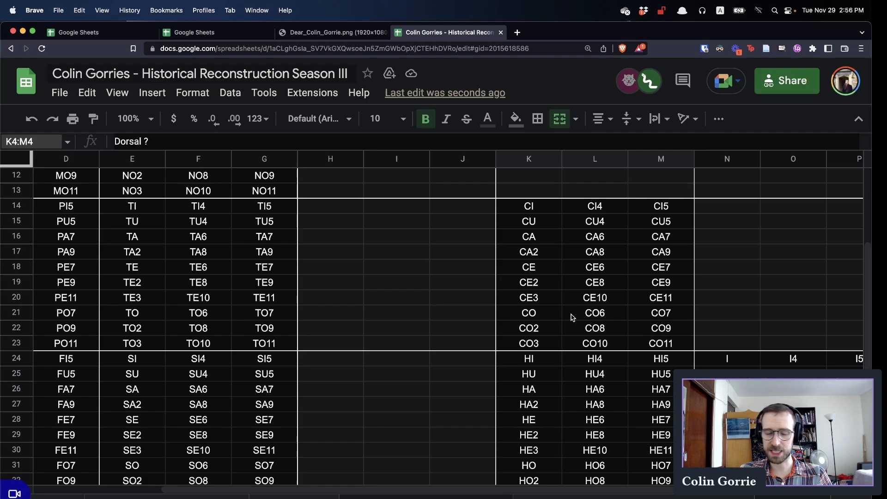
{"action": "mouse_move", "coordinate": [544, 299]}
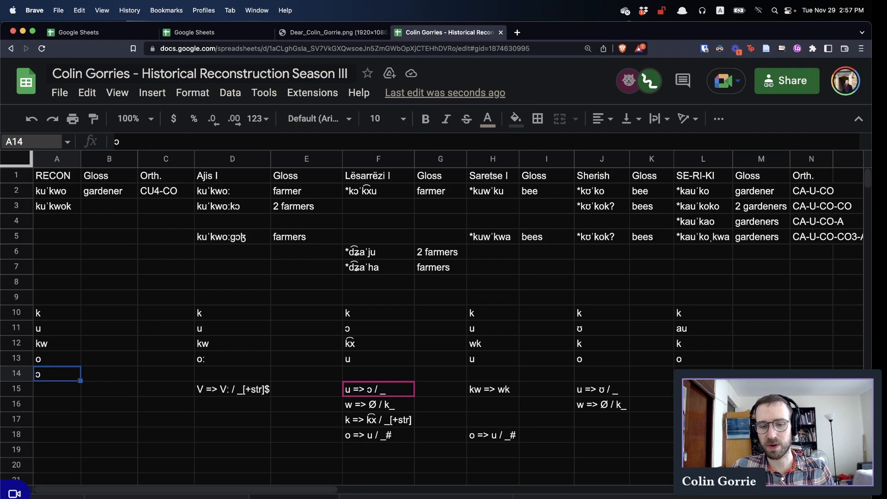
- Enter the gloss 'gardener-D' for the dual form kuˈkwokɔ
{"action": "left_click", "coordinate": [378, 373]}
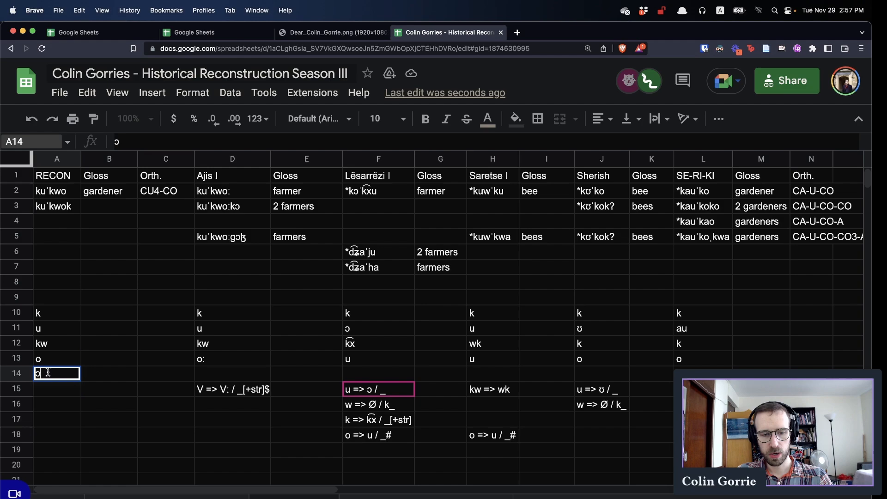
{"action": "type", "text": "gardener-D"}
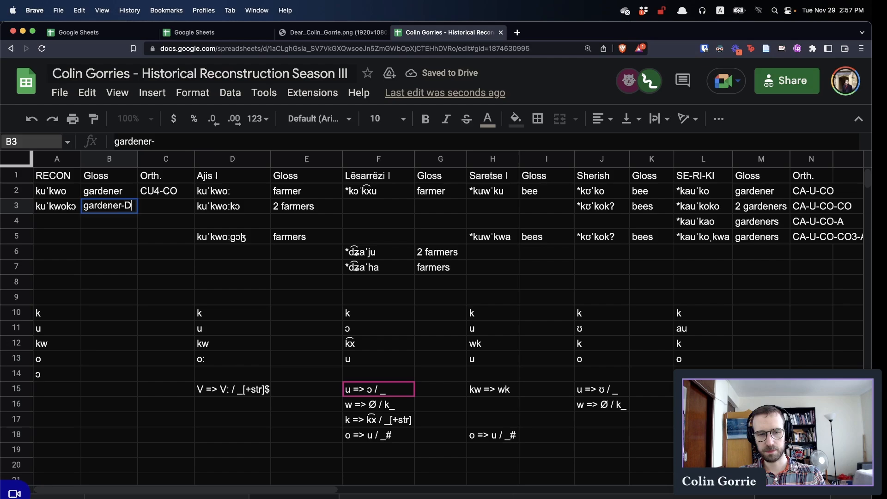